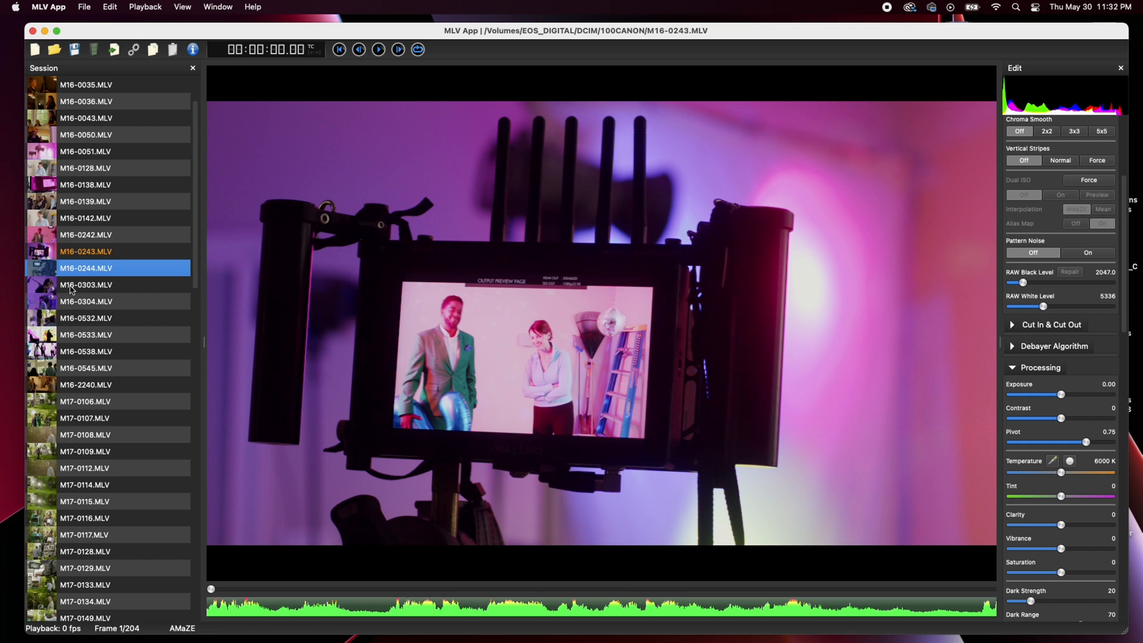
Load clip M16-0303.MLV from the session list and scrub through its frames
click(85, 284)
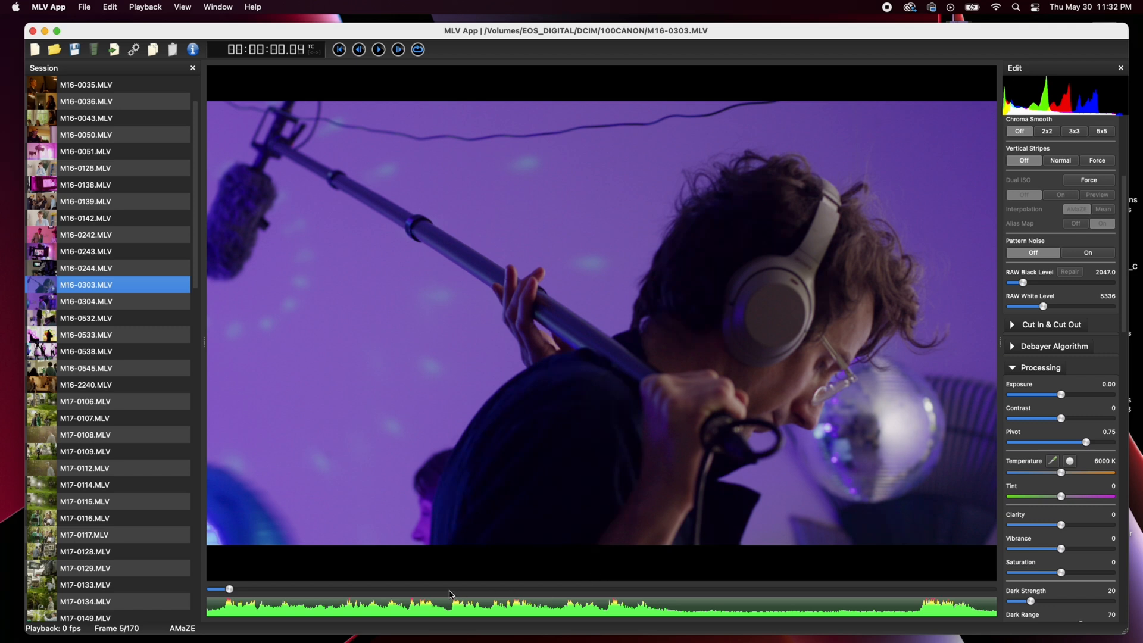
drag(230, 590, 465, 590)
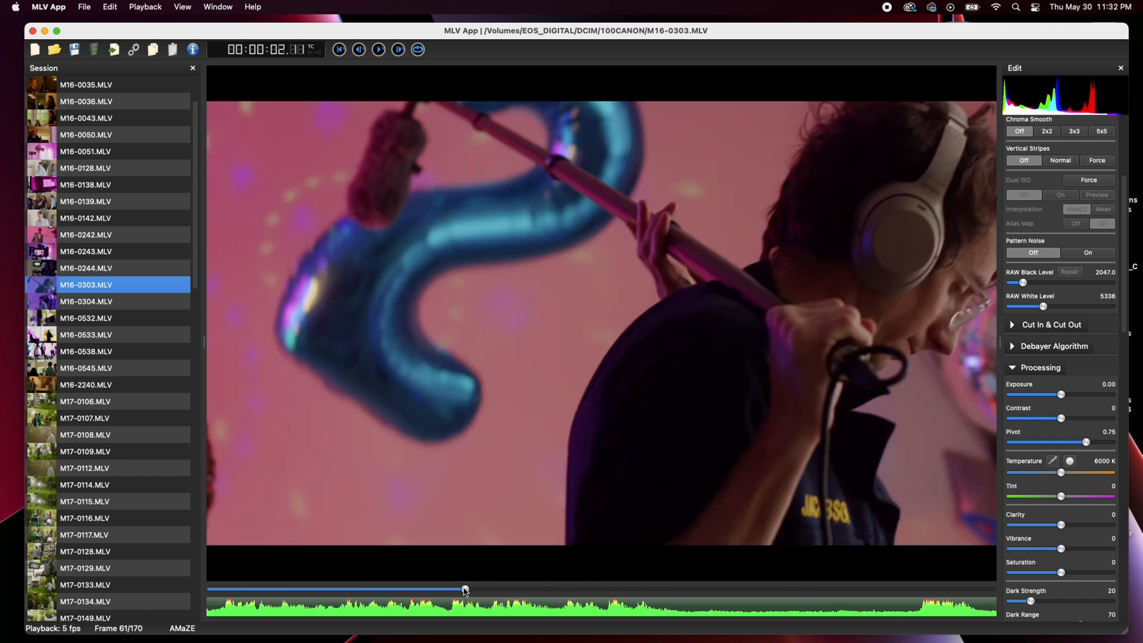
drag(465, 588, 405, 588)
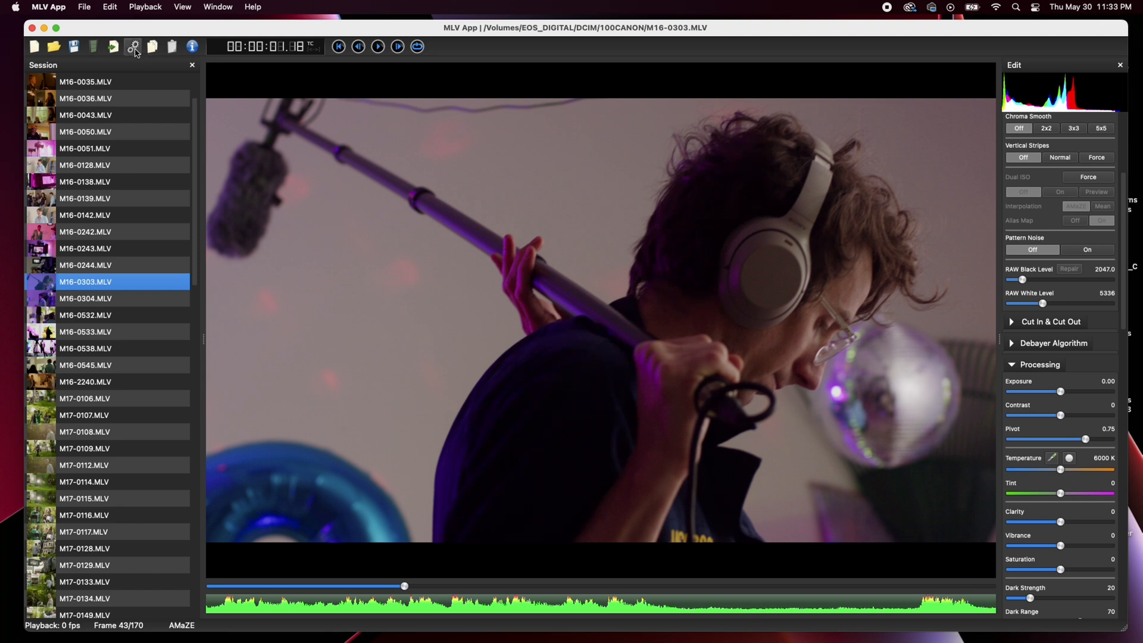
click(132, 47)
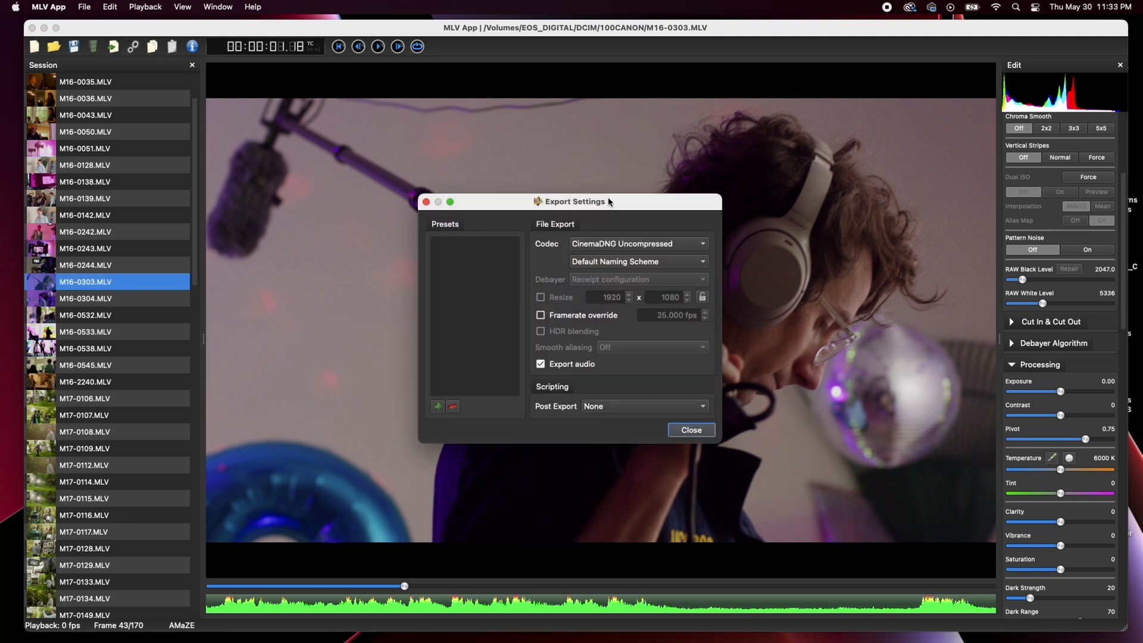
drag(575, 202, 488, 136)
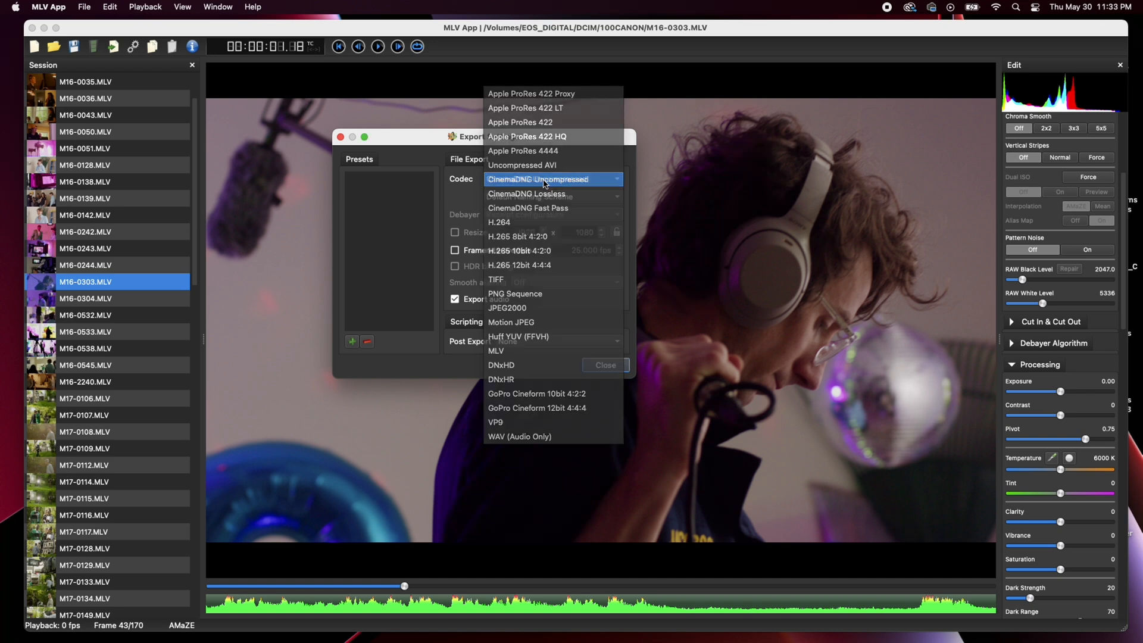
click(538, 179)
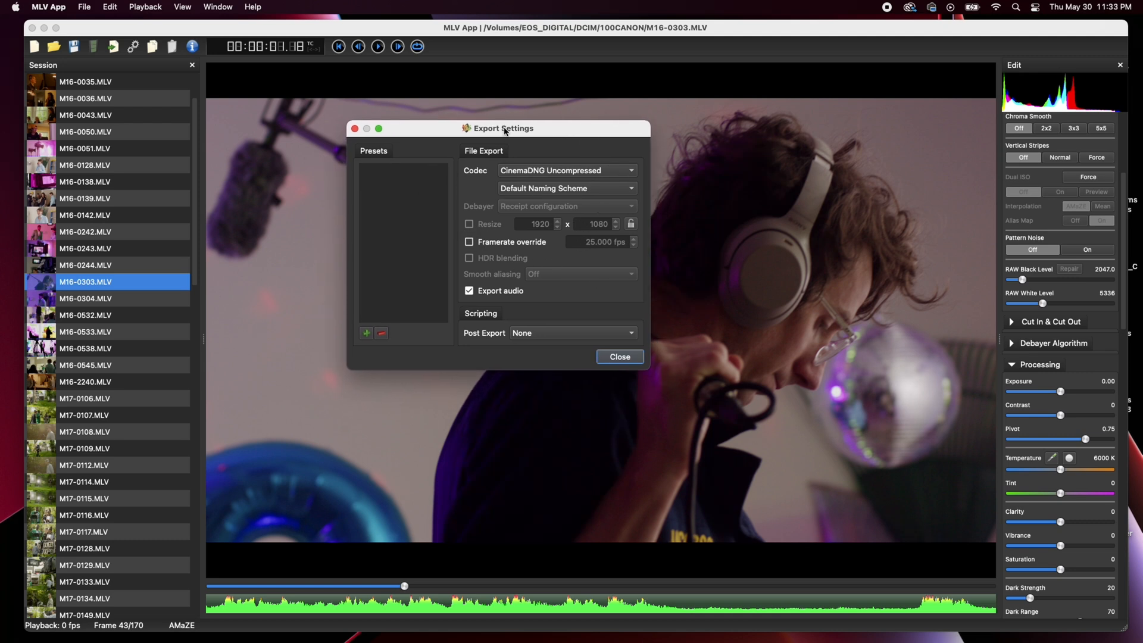
mouse_move(589, 217)
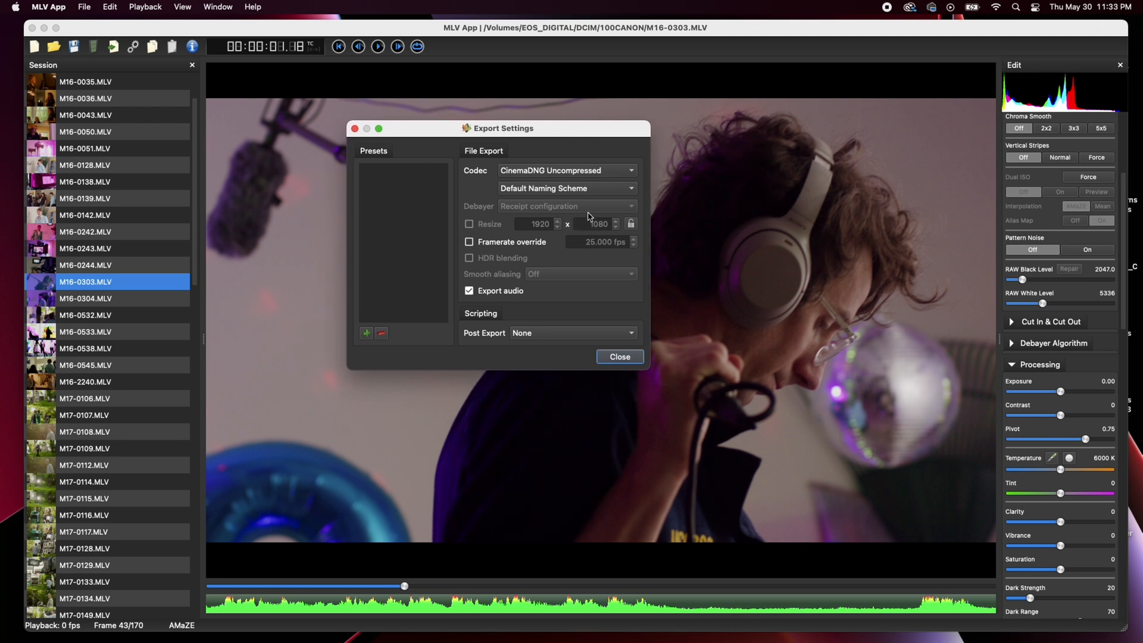
mouse_move(563, 247)
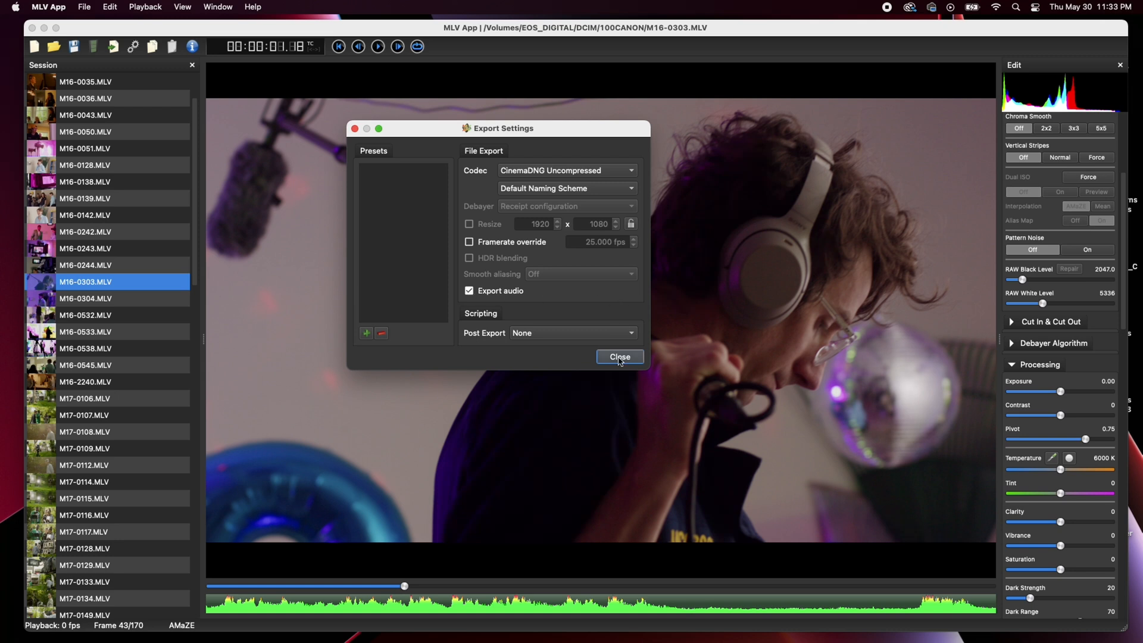
click(619, 356)
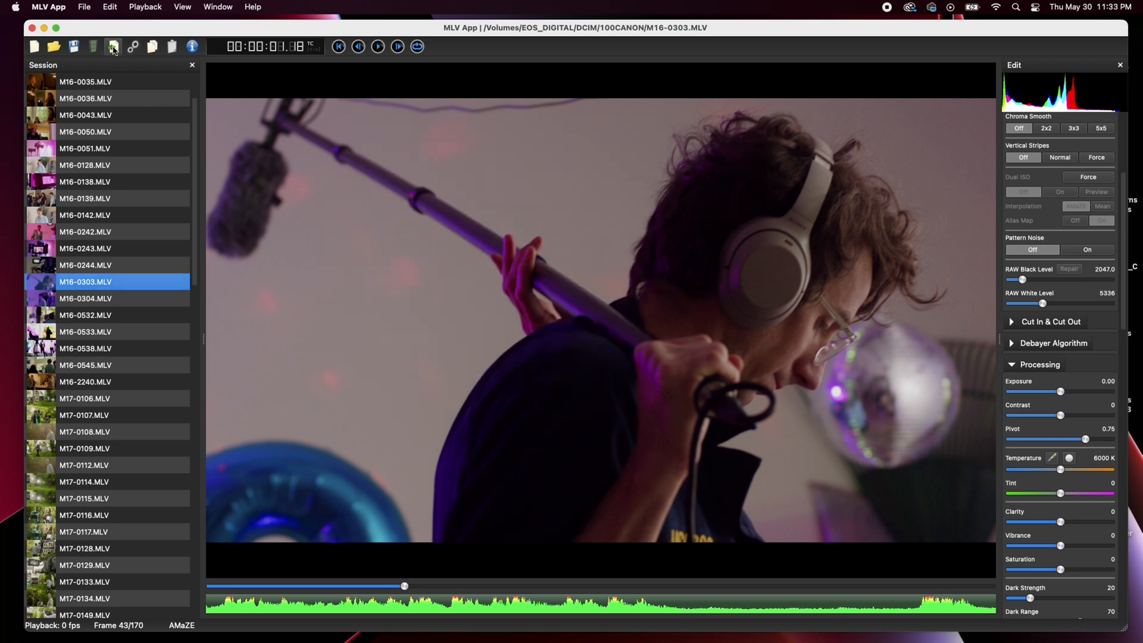
mouse_move(114, 46)
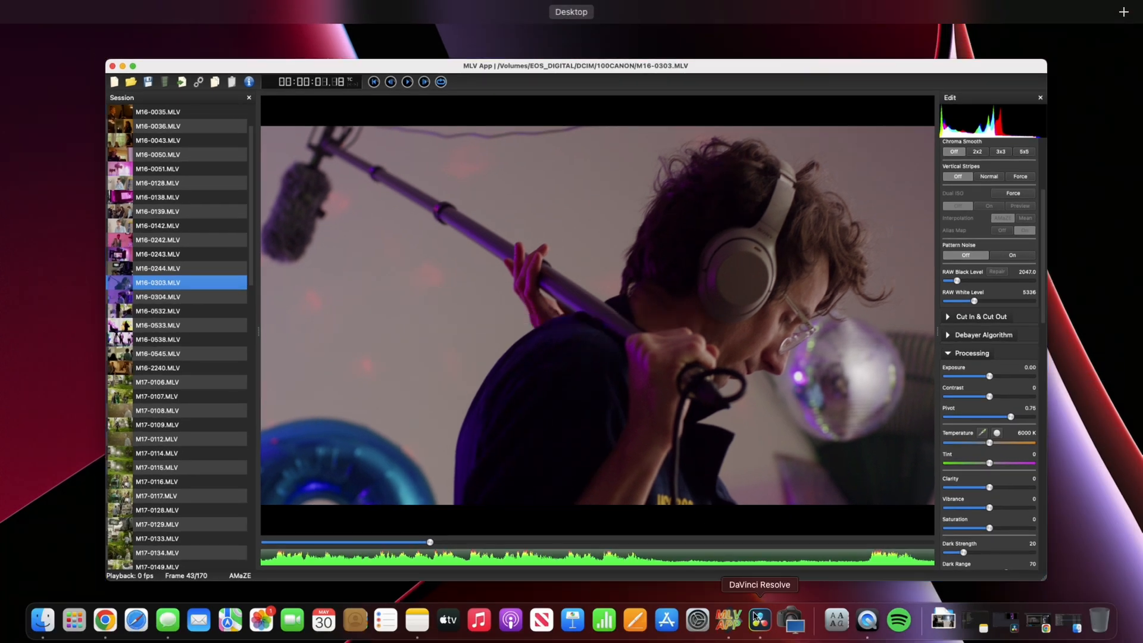
Switch to DaVinci Resolve and browse the M16-0242 DNG folder in Media Storage
click(781, 621)
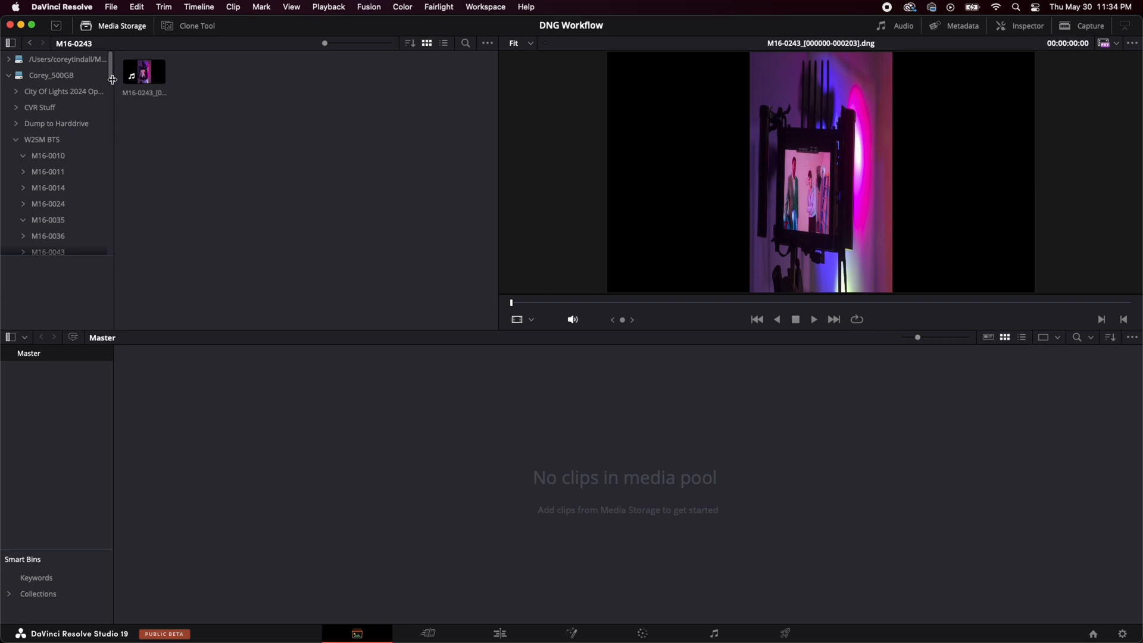
scroll(down, 3)
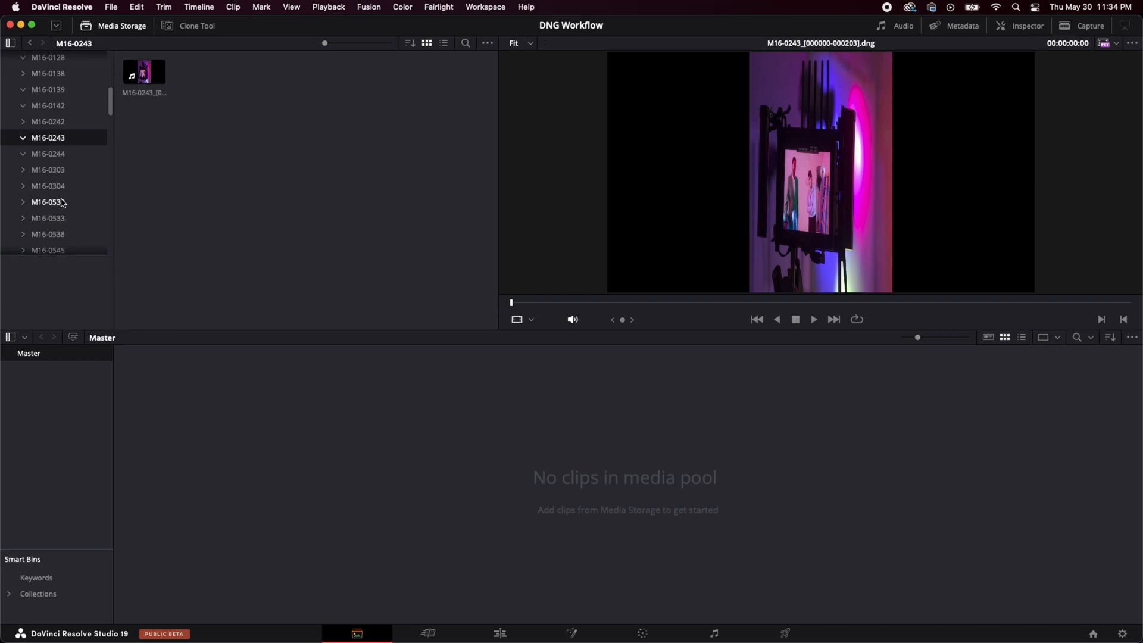
click(47, 122)
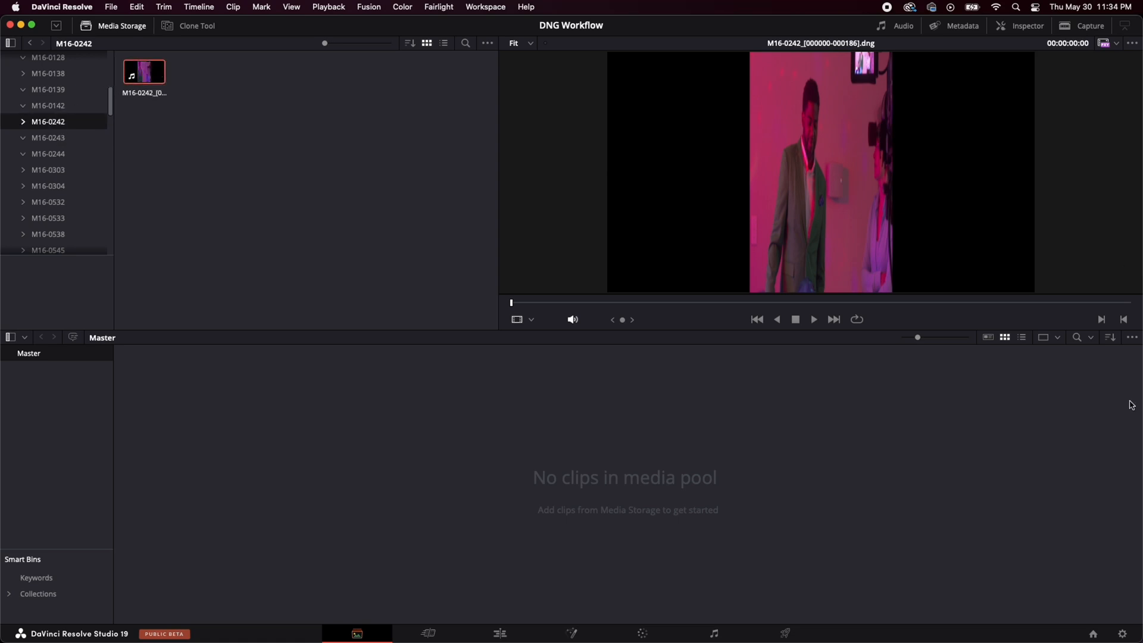
mouse_move(951, 203)
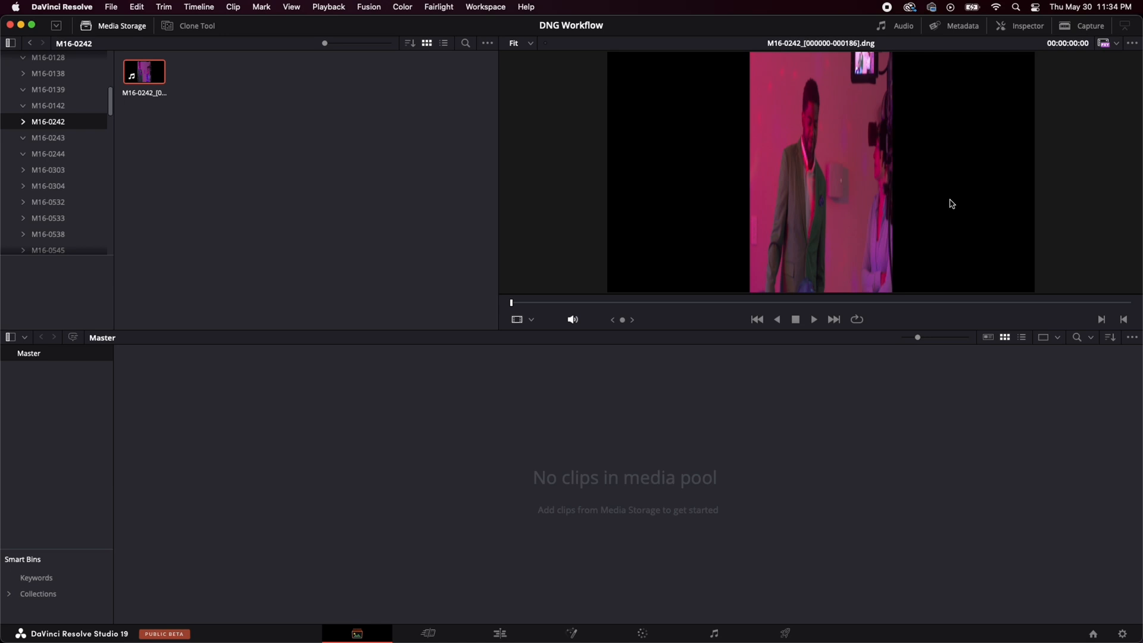
click(499, 632)
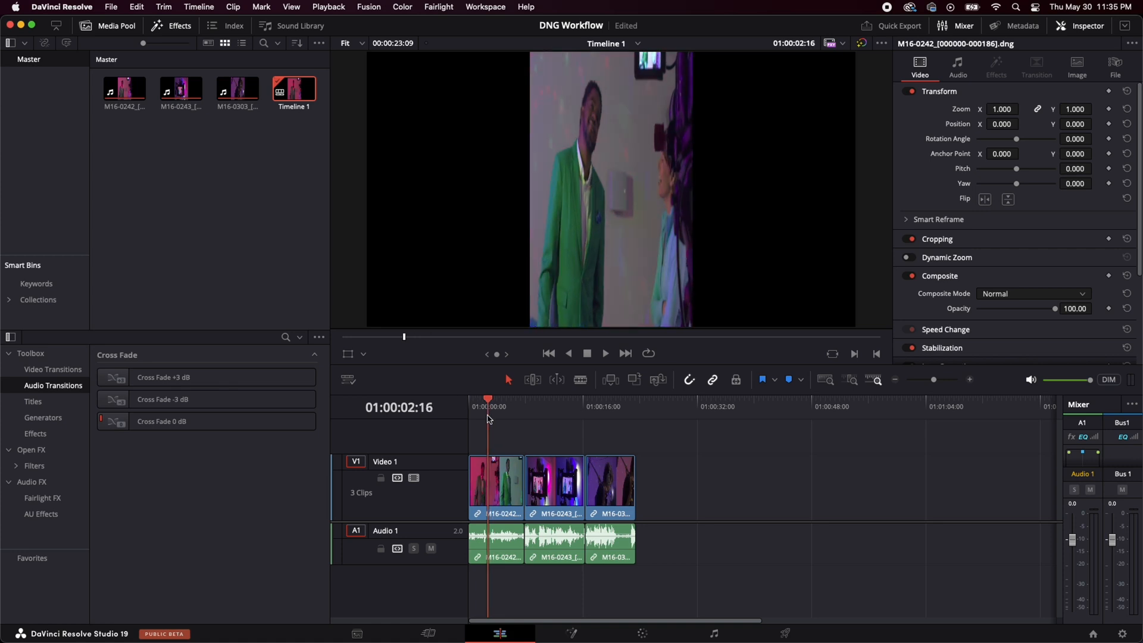
Select the first timeline clip and set its Inspector Zoom X to 3.000
click(496, 485)
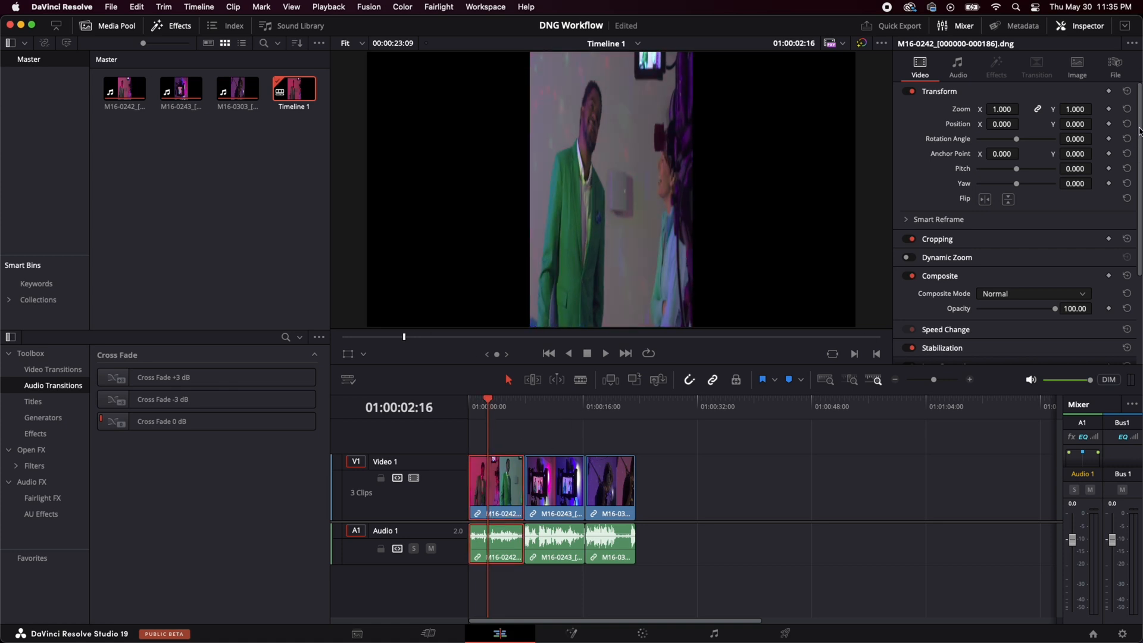
scroll(down, 3)
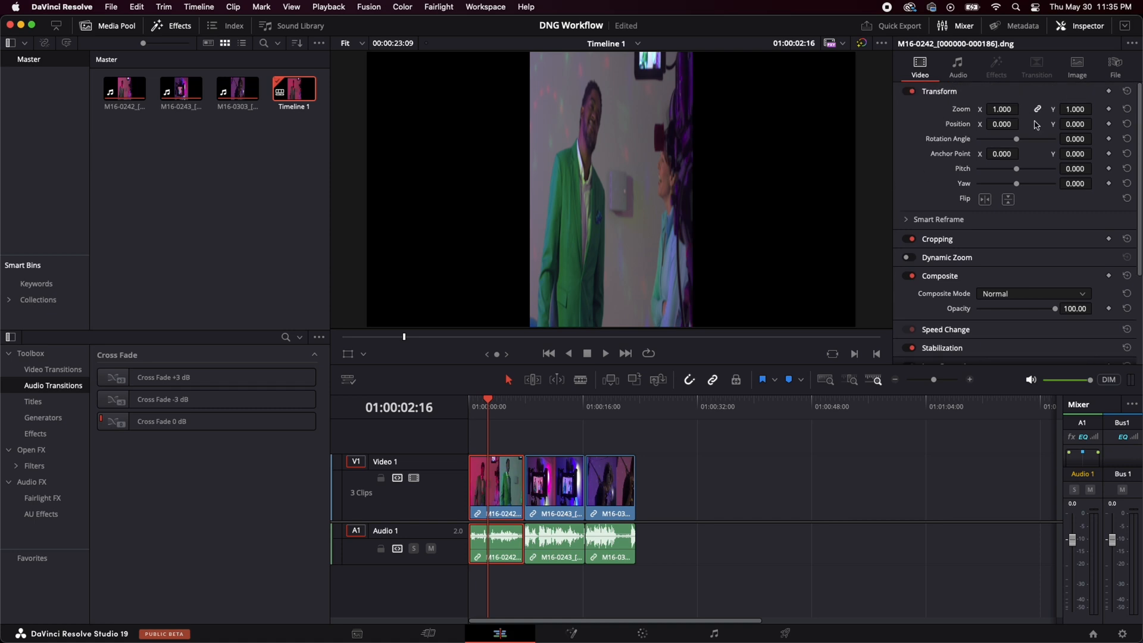
mouse_move(697, 143)
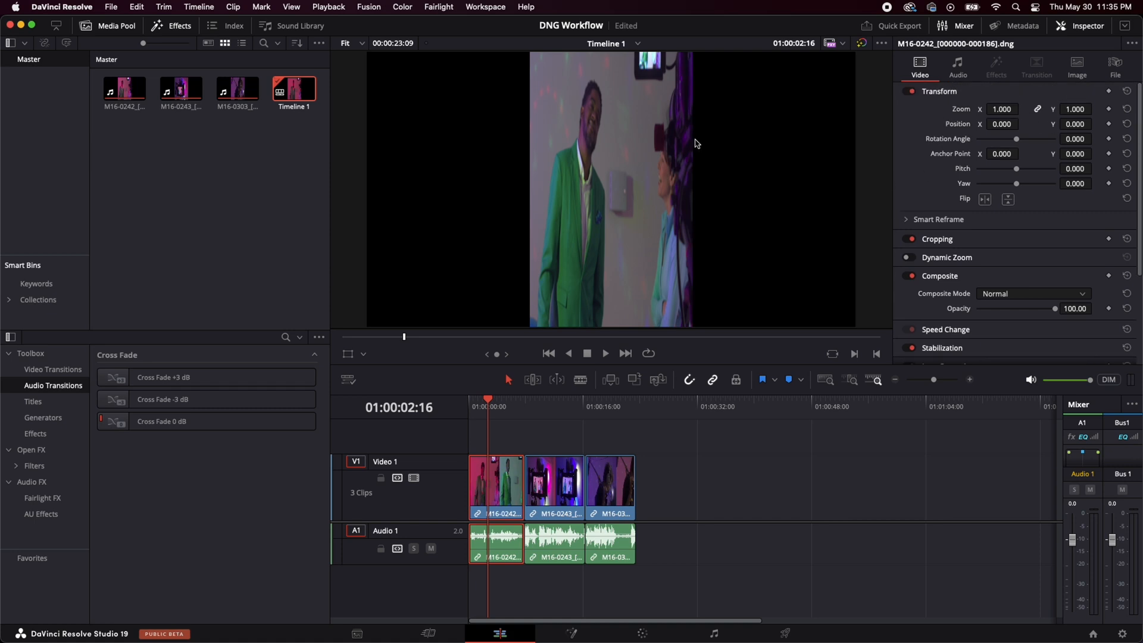
mouse_move(1039, 109)
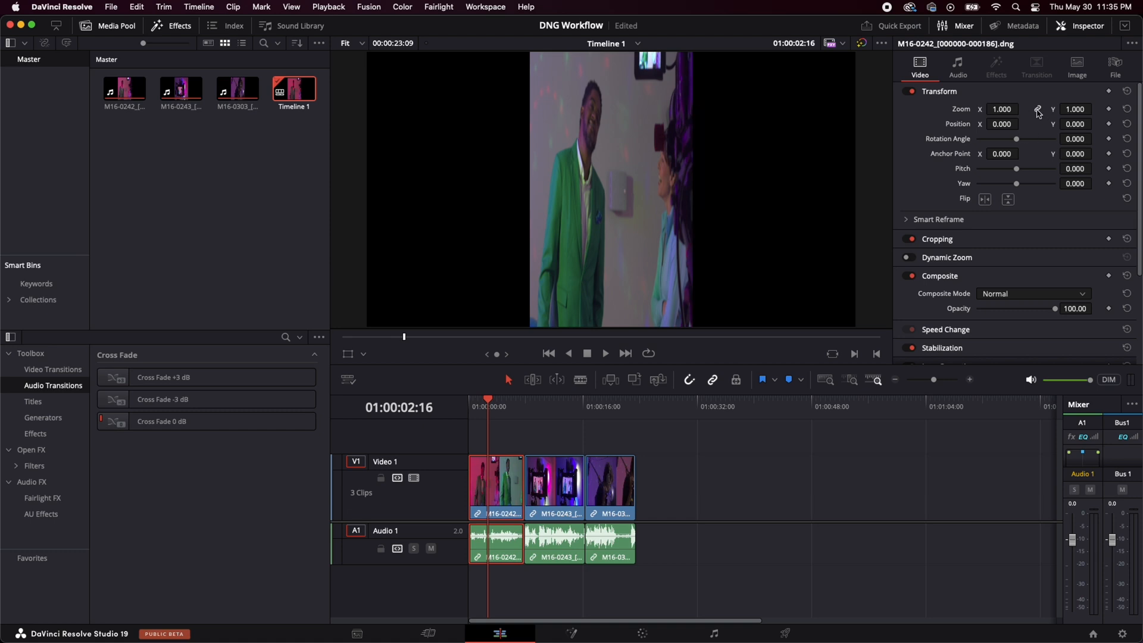
click(1001, 108)
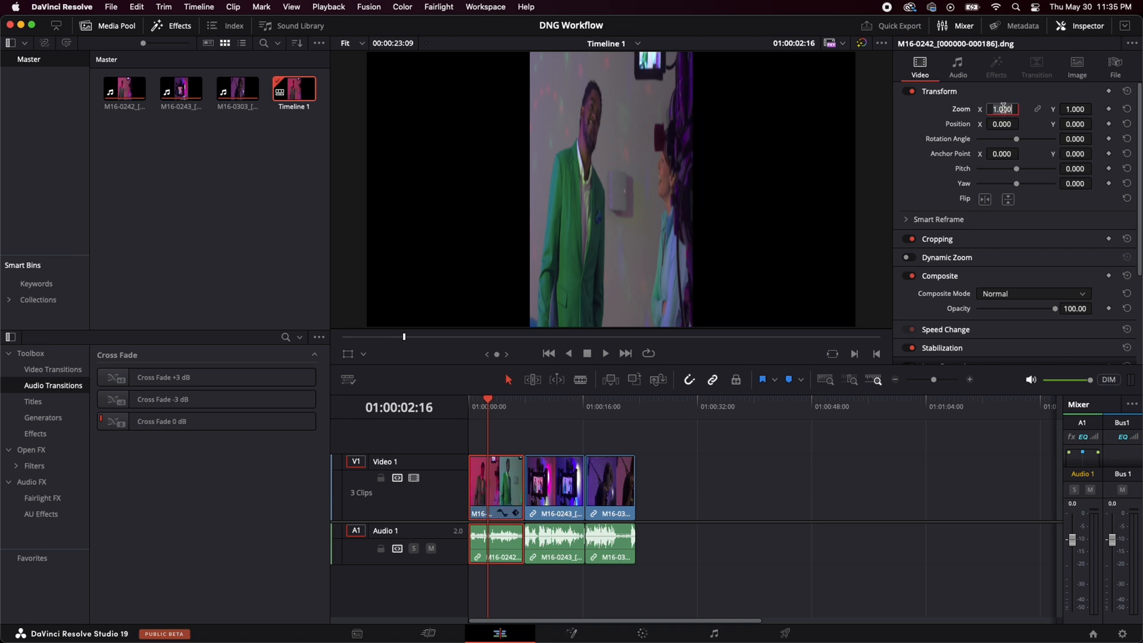
text(3.000)
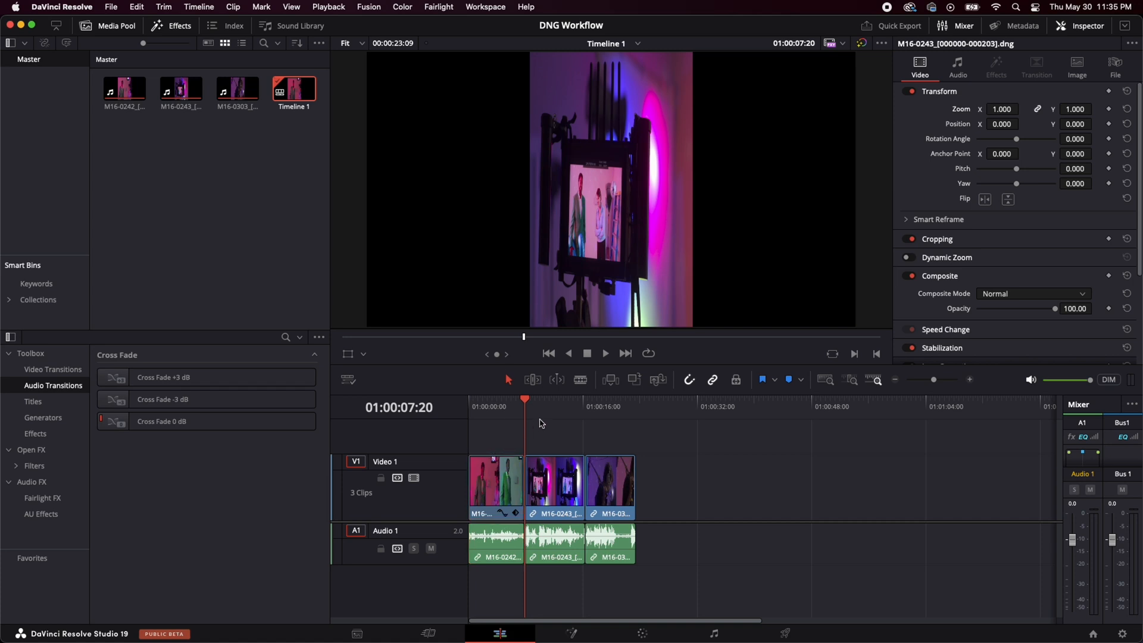
Set the M16-0243 clip's Retime and Scaling to Stretch so it fills the frame
click(553, 487)
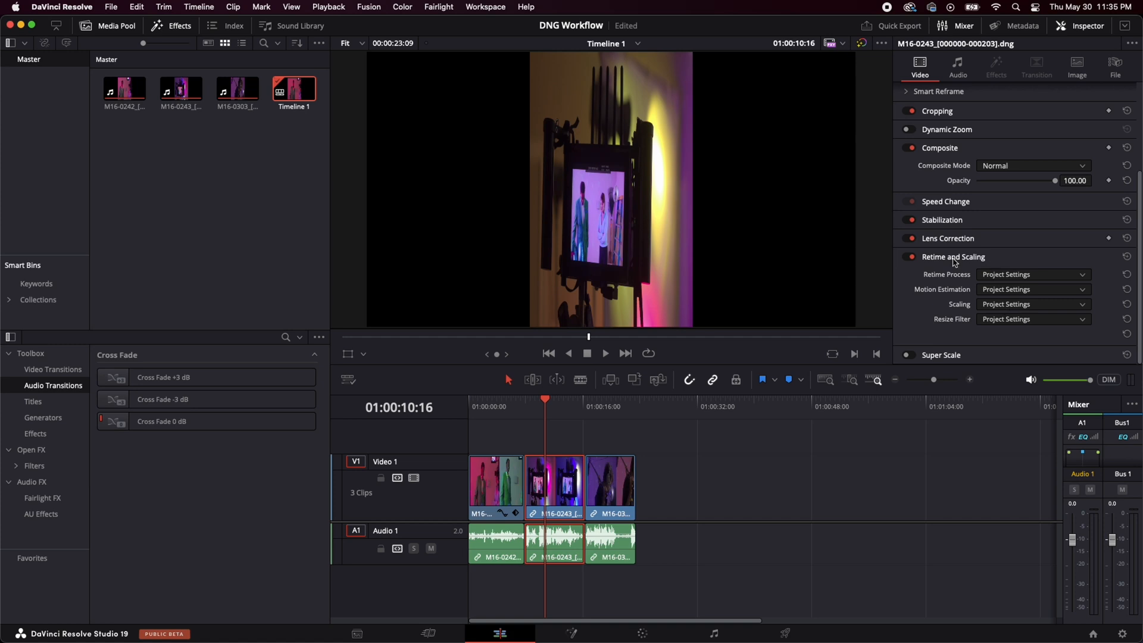
click(1030, 304)
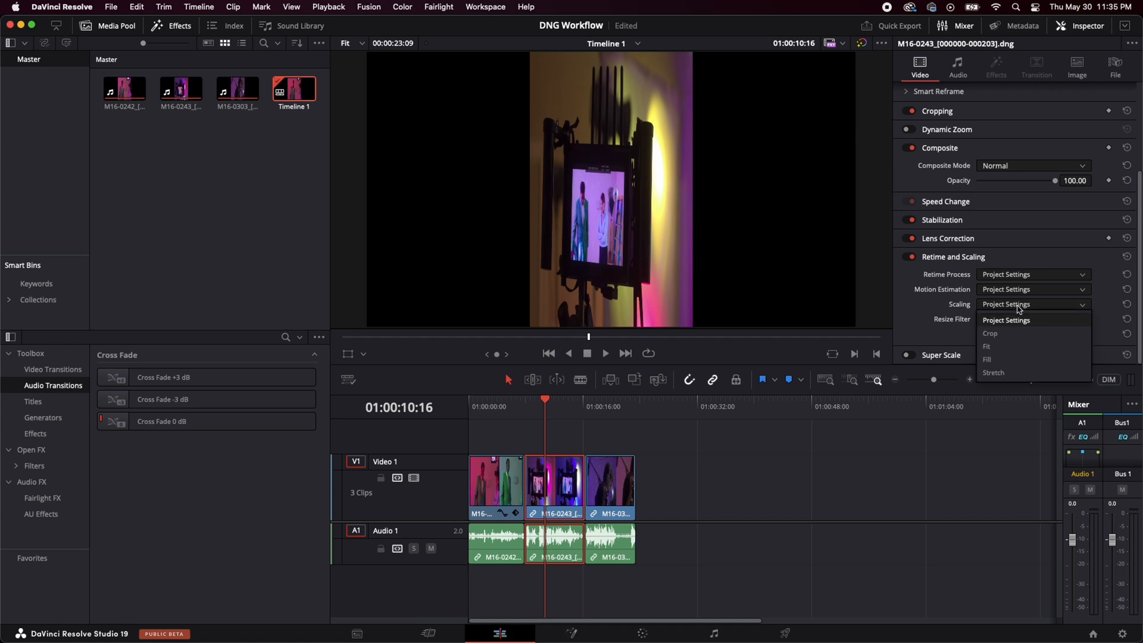
click(993, 373)
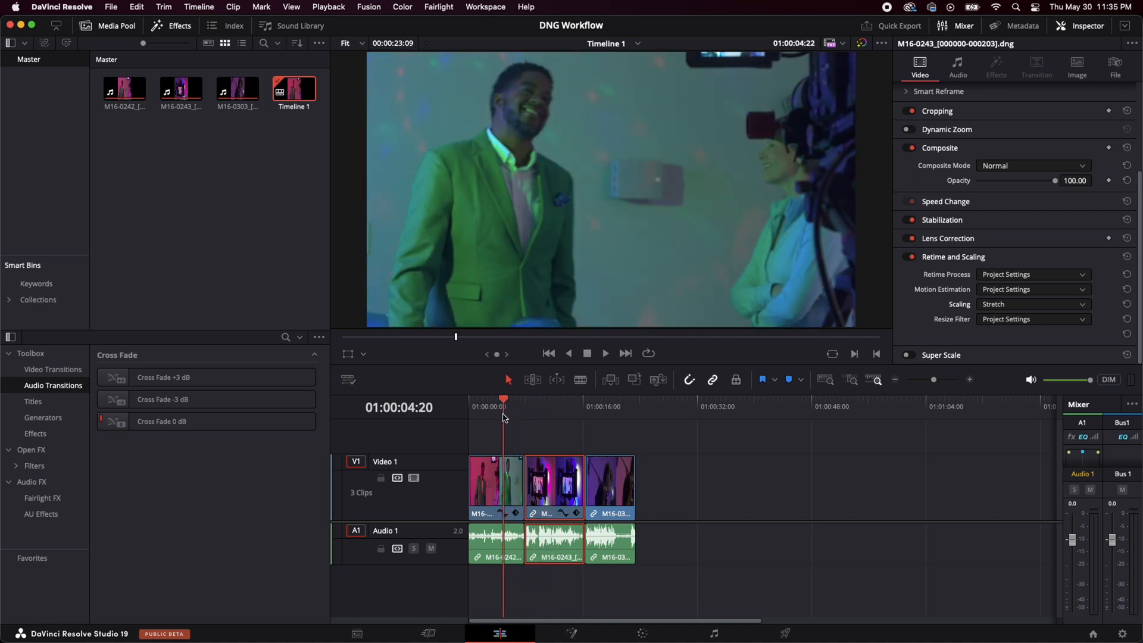
click(570, 406)
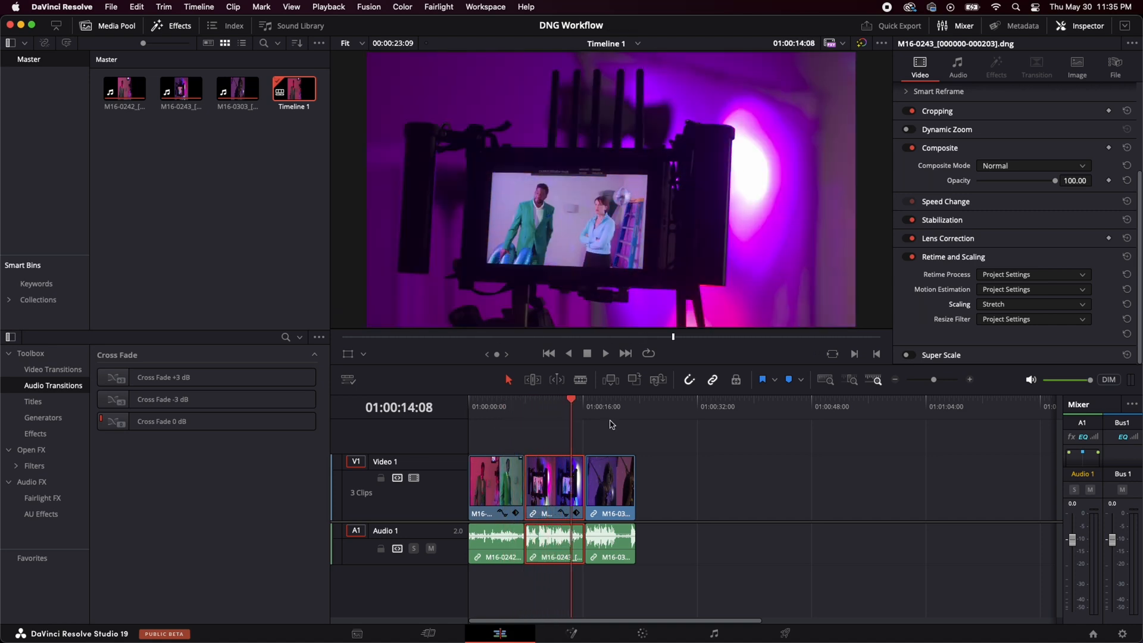
Pick a scaling mode for the M16-0303 clip and select it in the media pool
click(1031, 304)
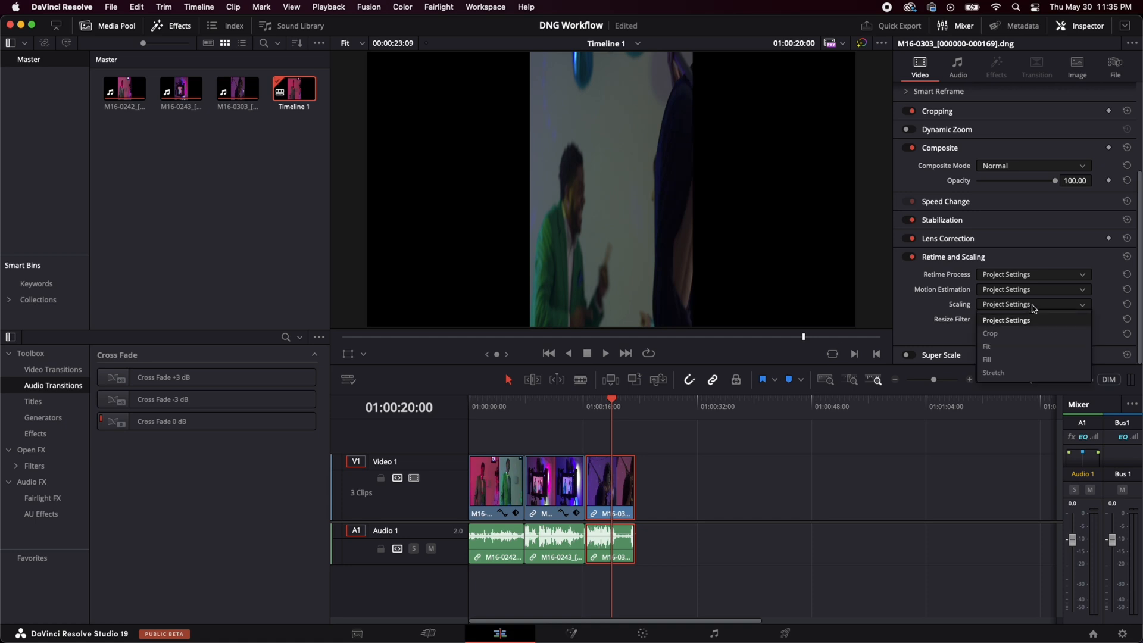
click(993, 372)
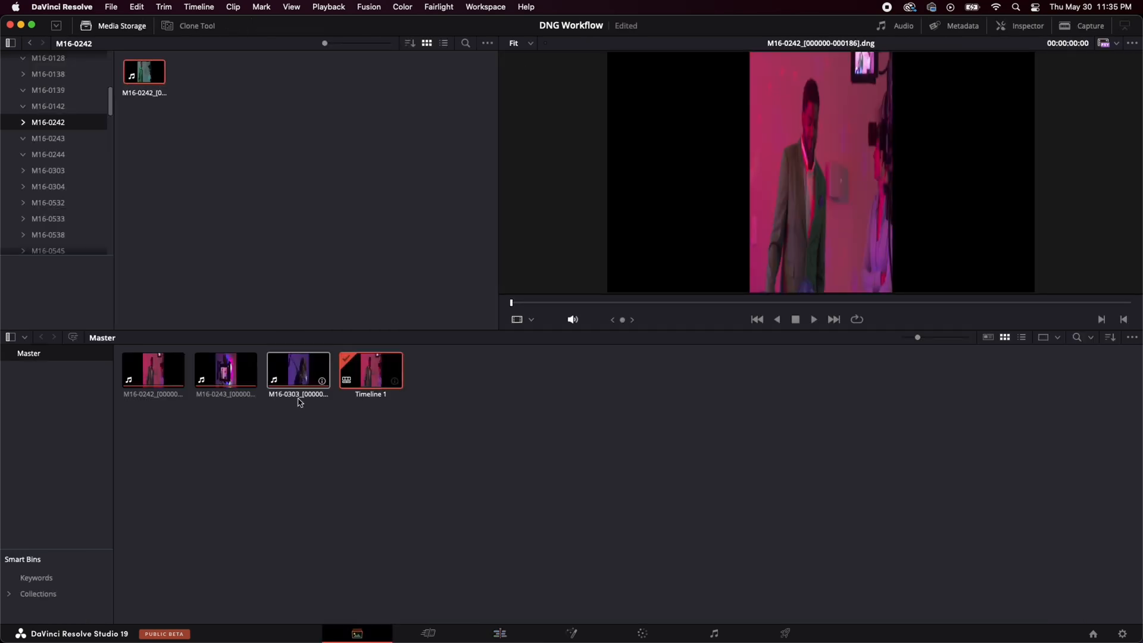
click(499, 632)
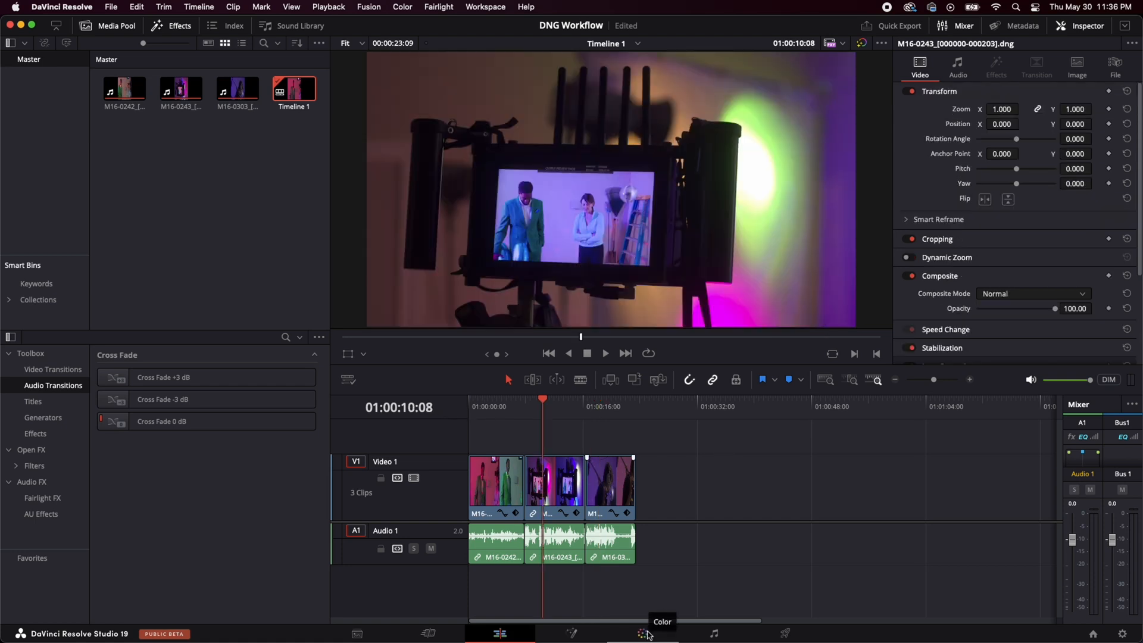
Preview DNG clips 02 and 03, then return to the first pink-lit clip
click(642, 632)
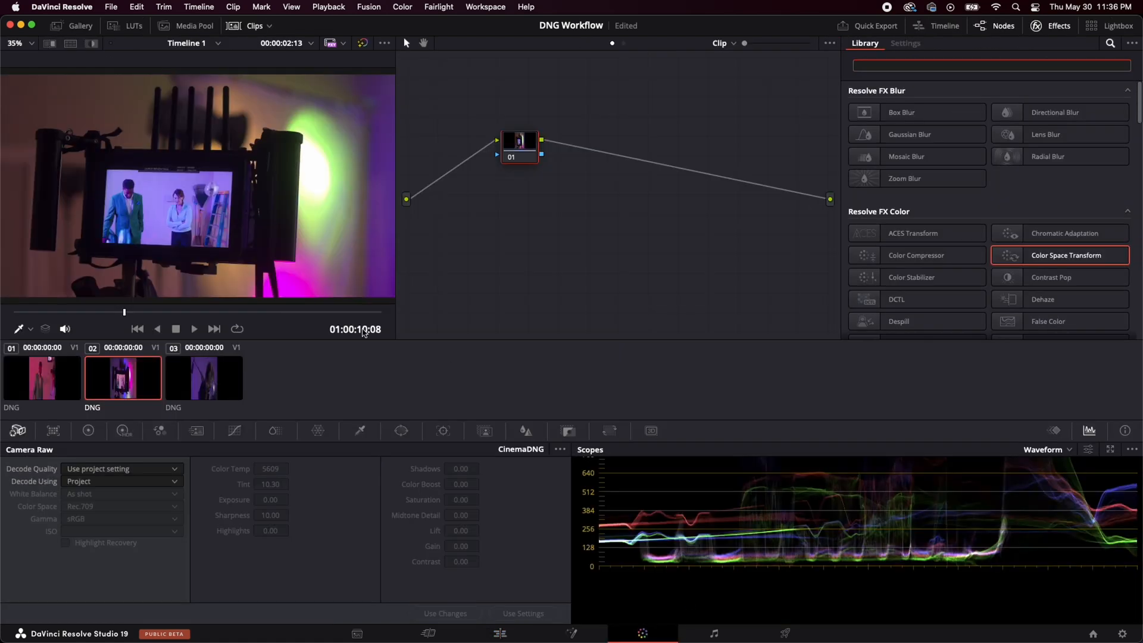
click(204, 377)
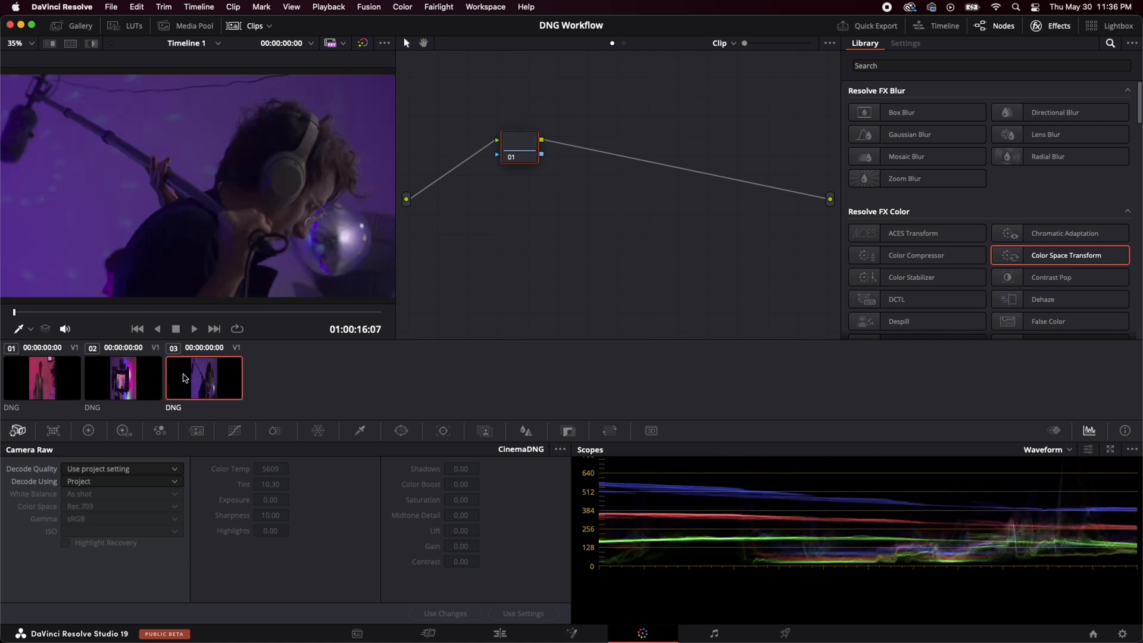
click(42, 378)
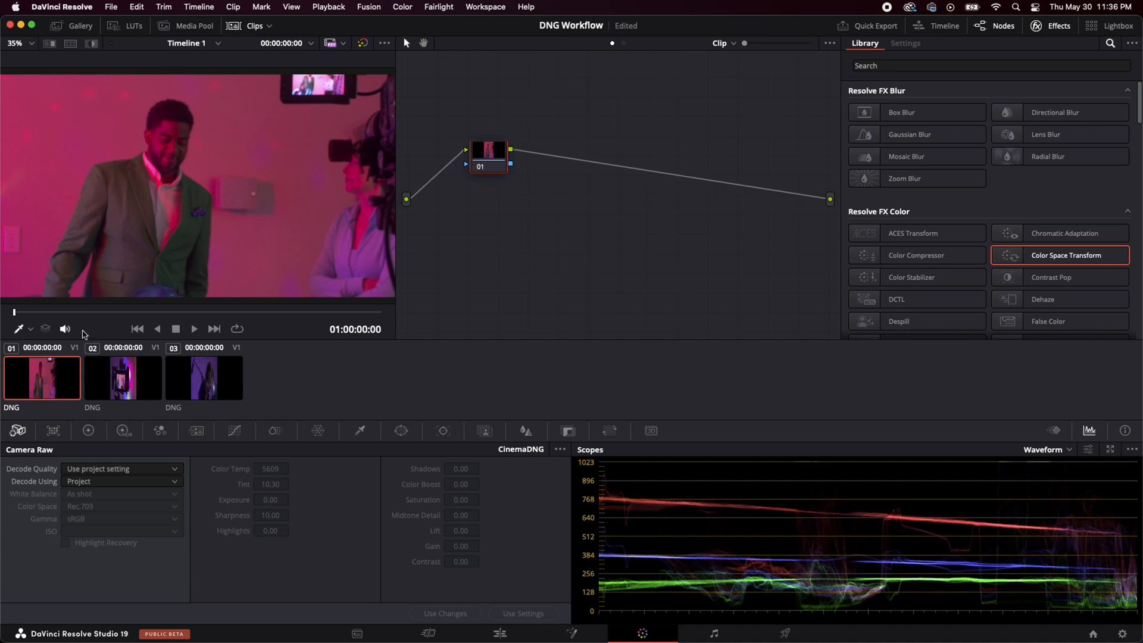
mouse_move(543, 280)
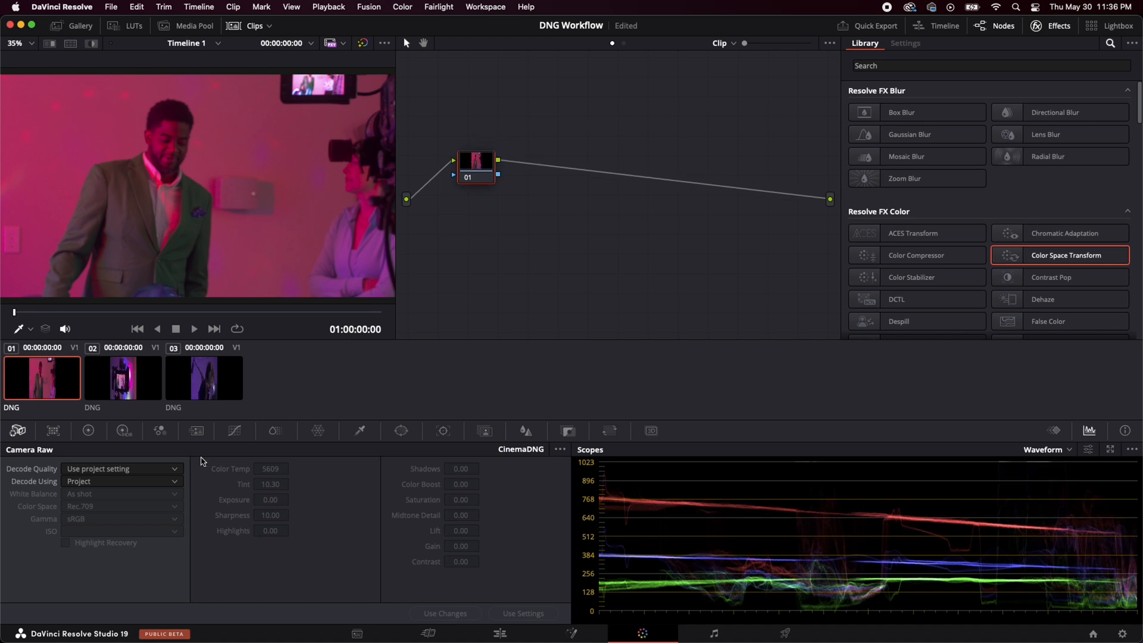
mouse_move(18, 431)
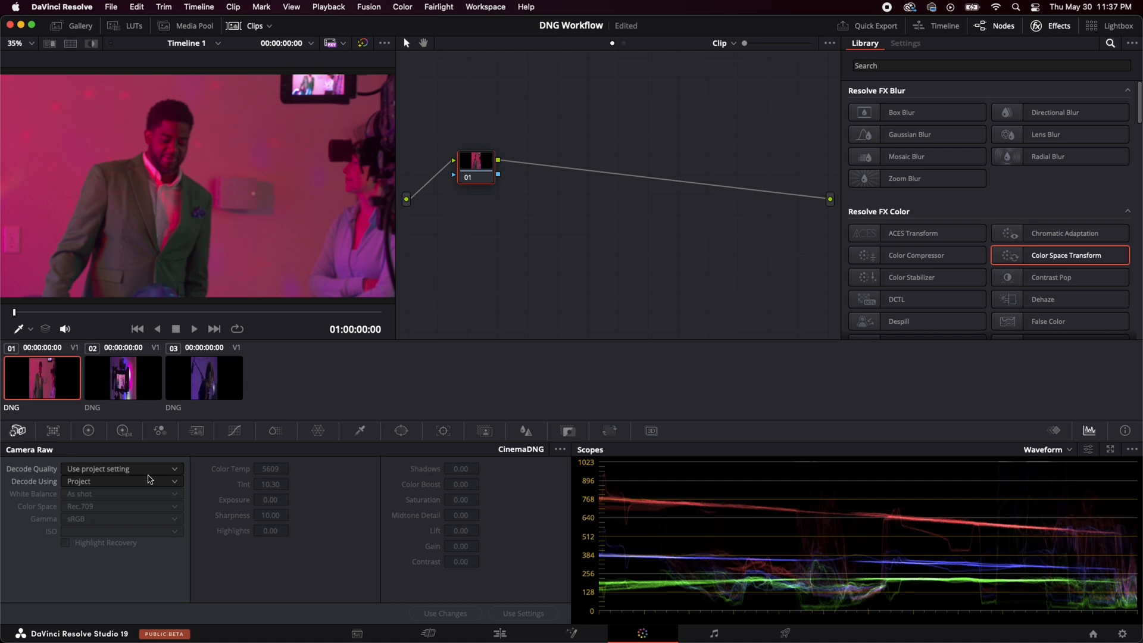
Set the first clip's Camera Raw Decode Using to Clip, then move to clip 02
click(120, 481)
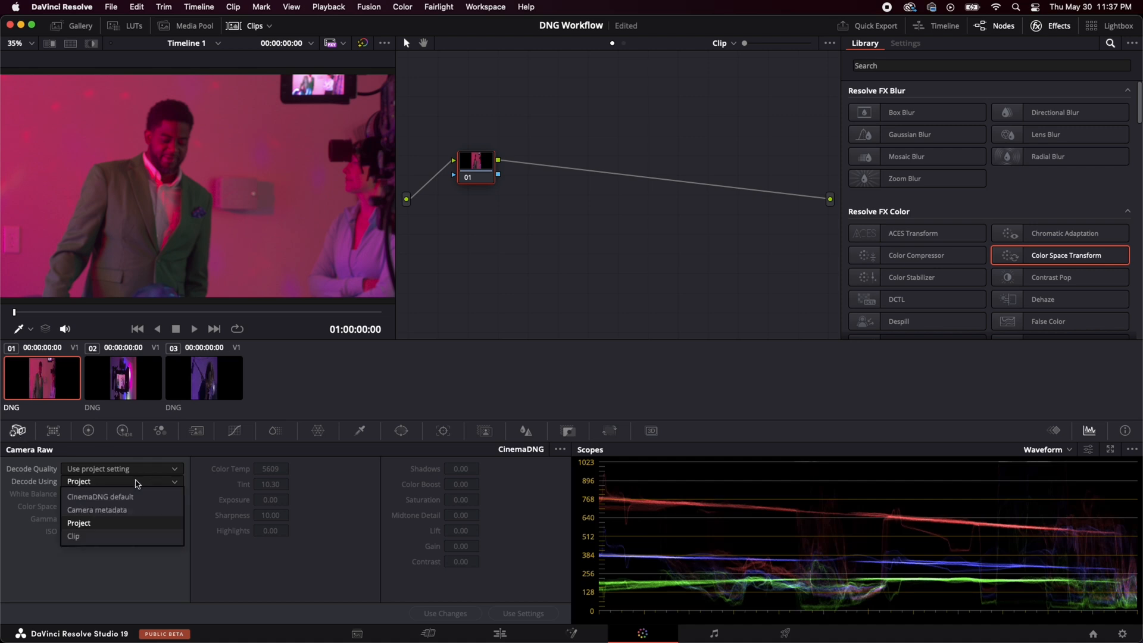
mouse_move(87, 537)
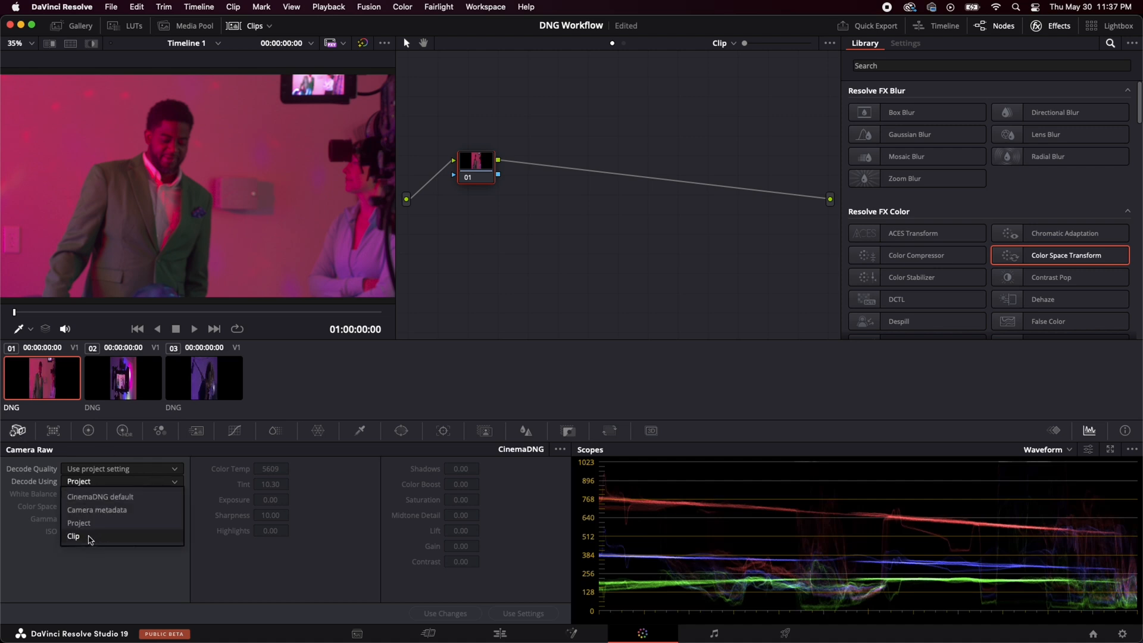
click(72, 536)
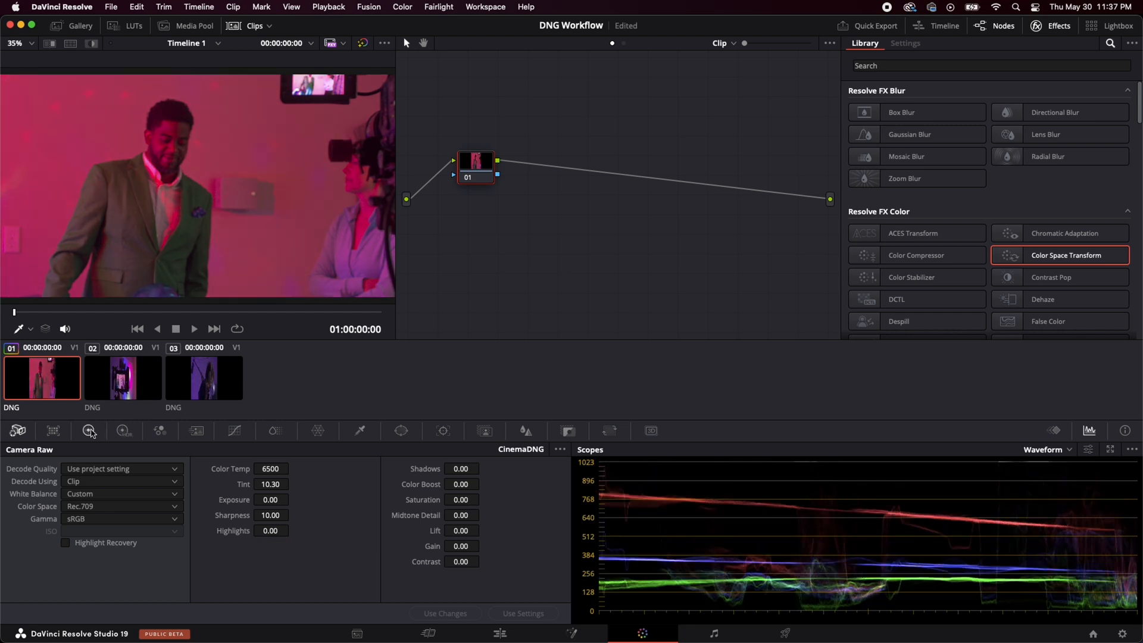
click(87, 430)
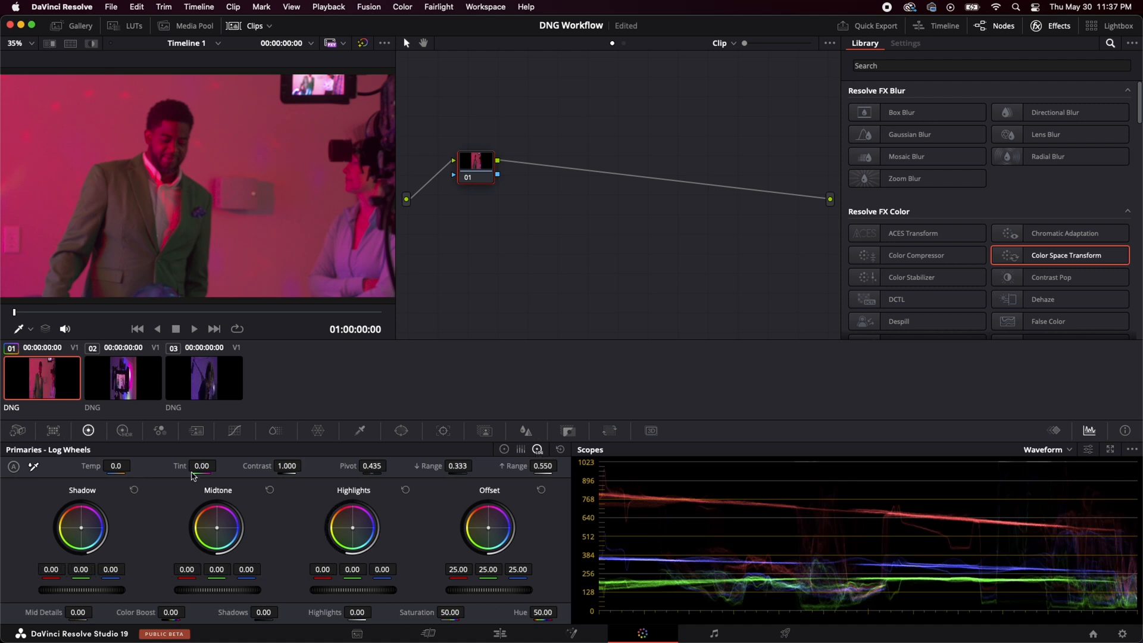
click(87, 431)
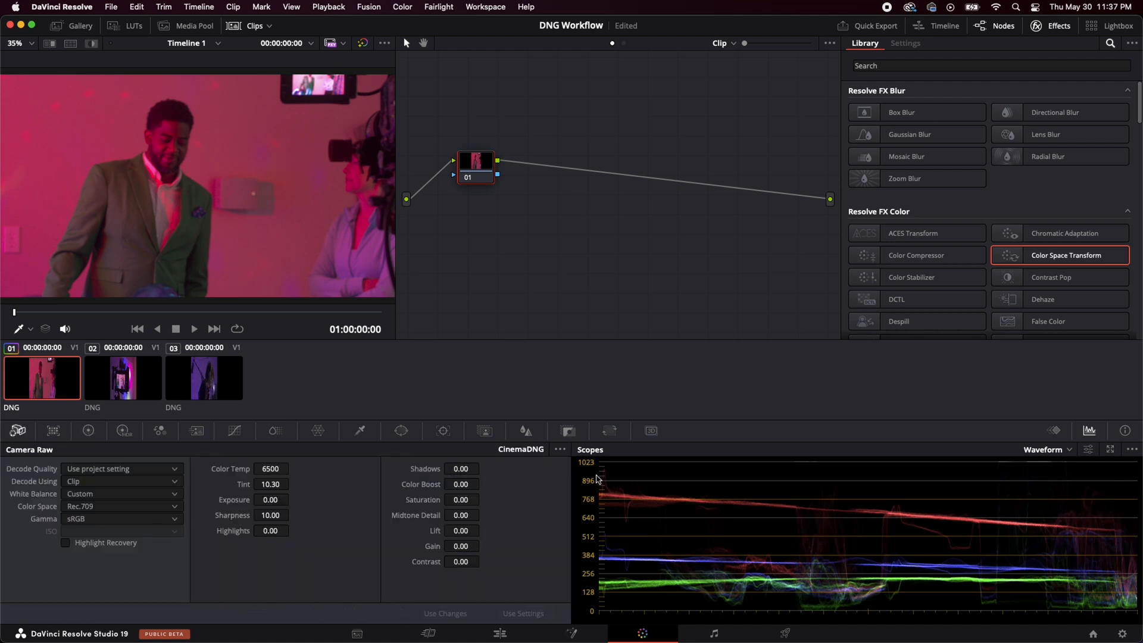
click(123, 378)
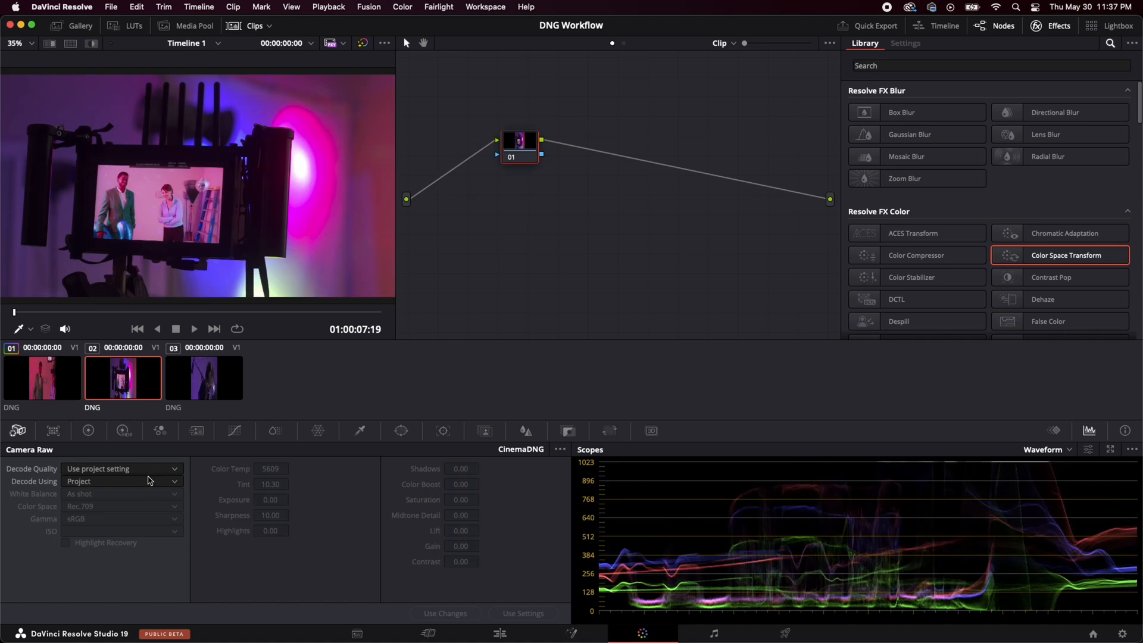
Switch to clip 03 and set its Camera Raw Decode Using to Clip
click(203, 378)
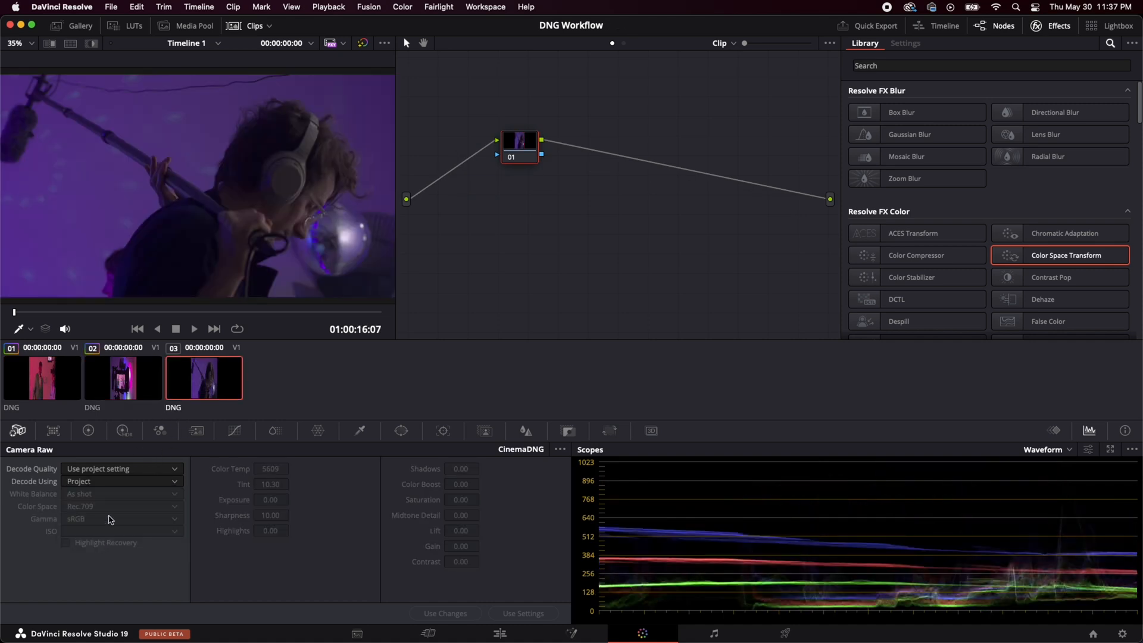
click(121, 481)
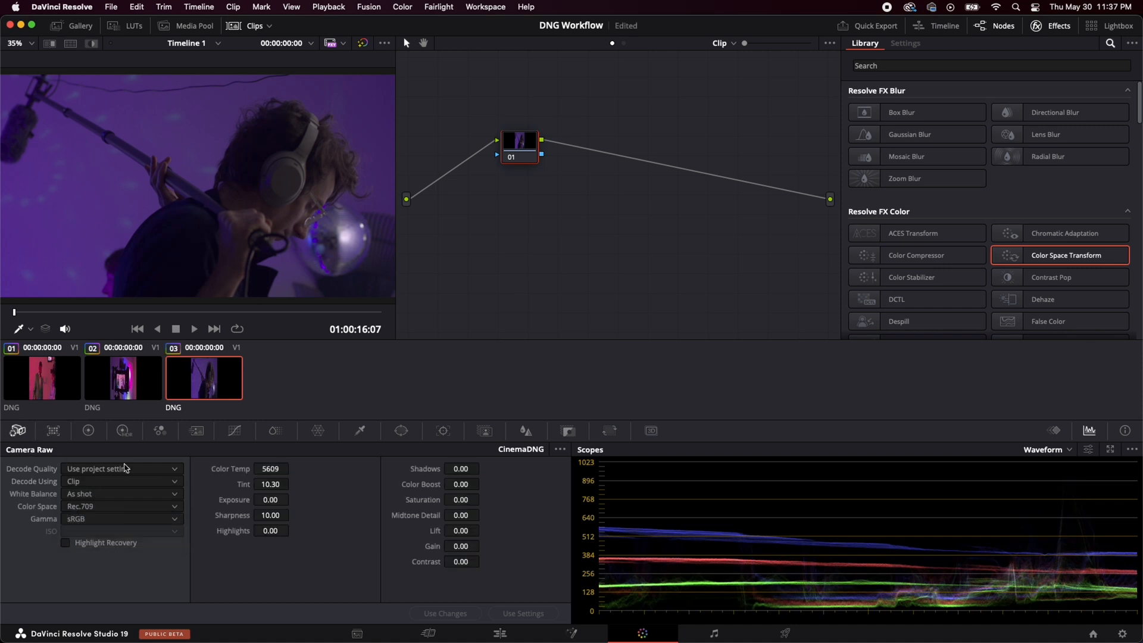
drag(519, 146, 501, 155)
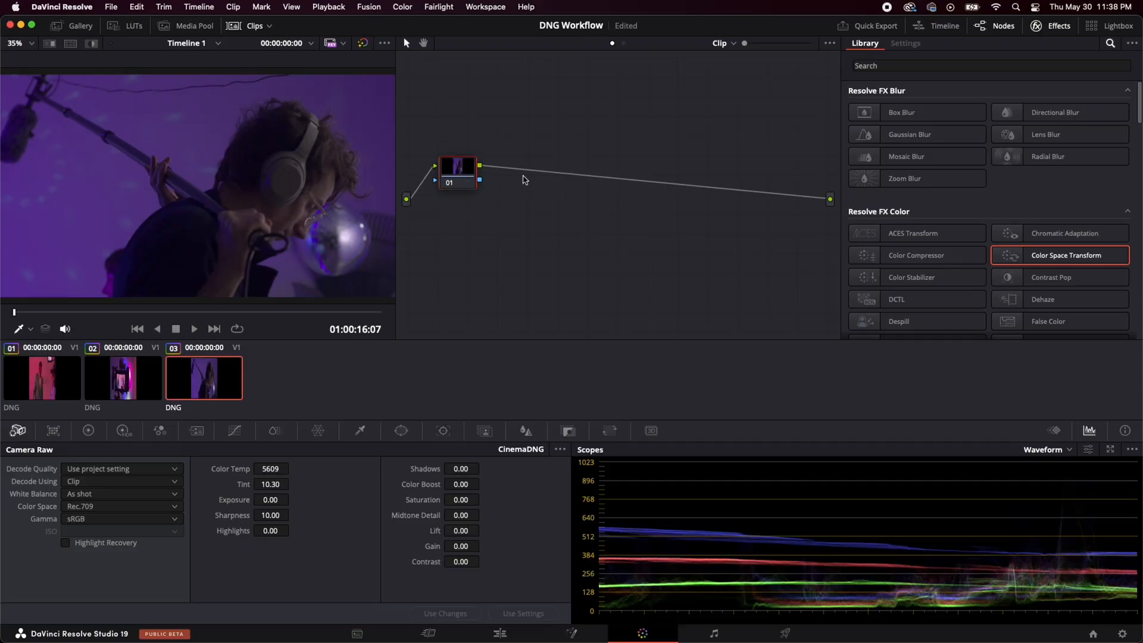
mouse_move(548, 180)
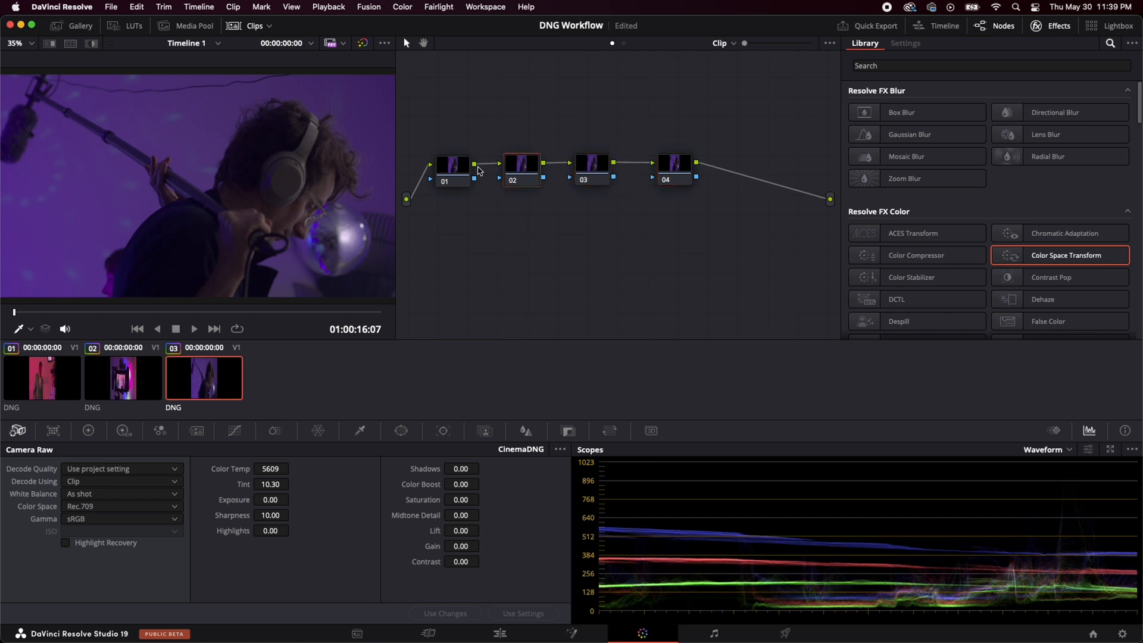
Label the first serial node 'CST IN'
right_click(453, 164)
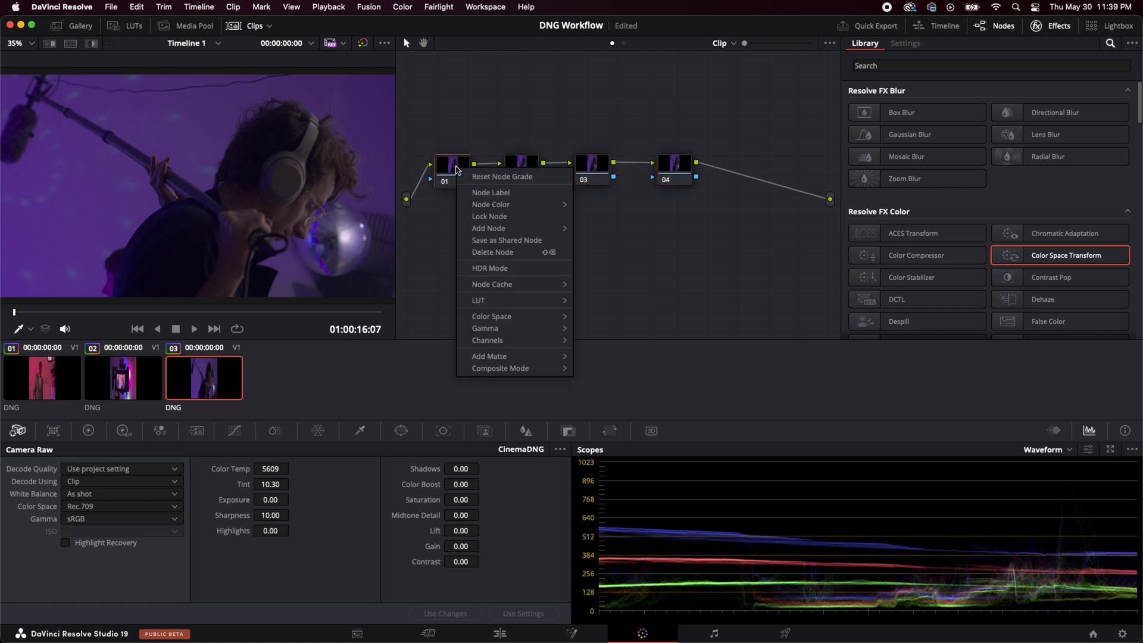
click(474, 192)
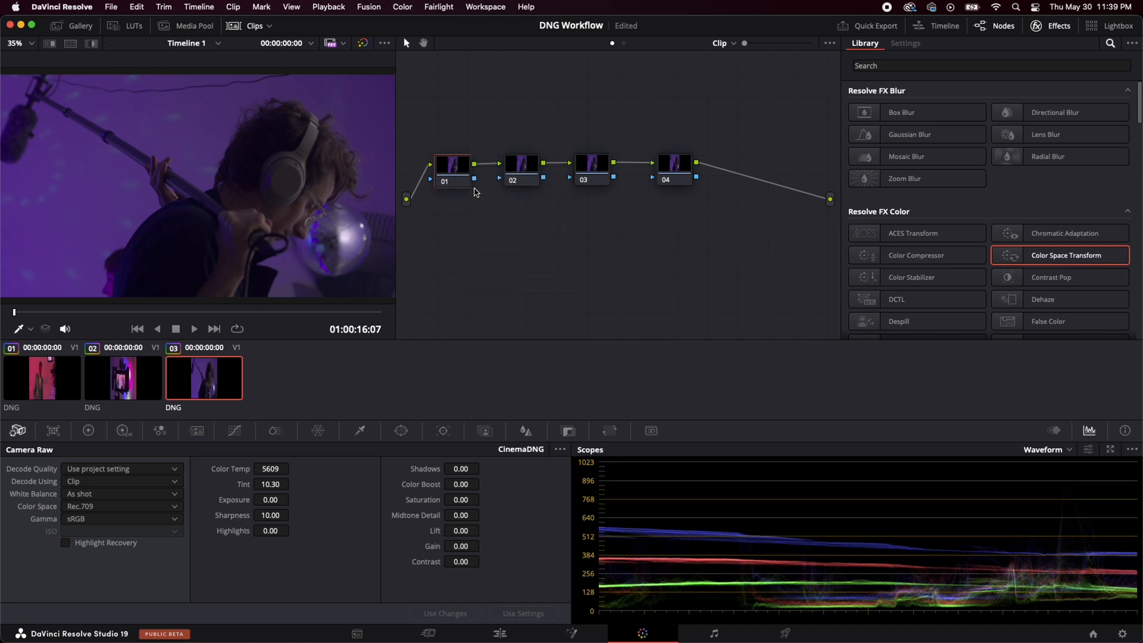
text(CST)
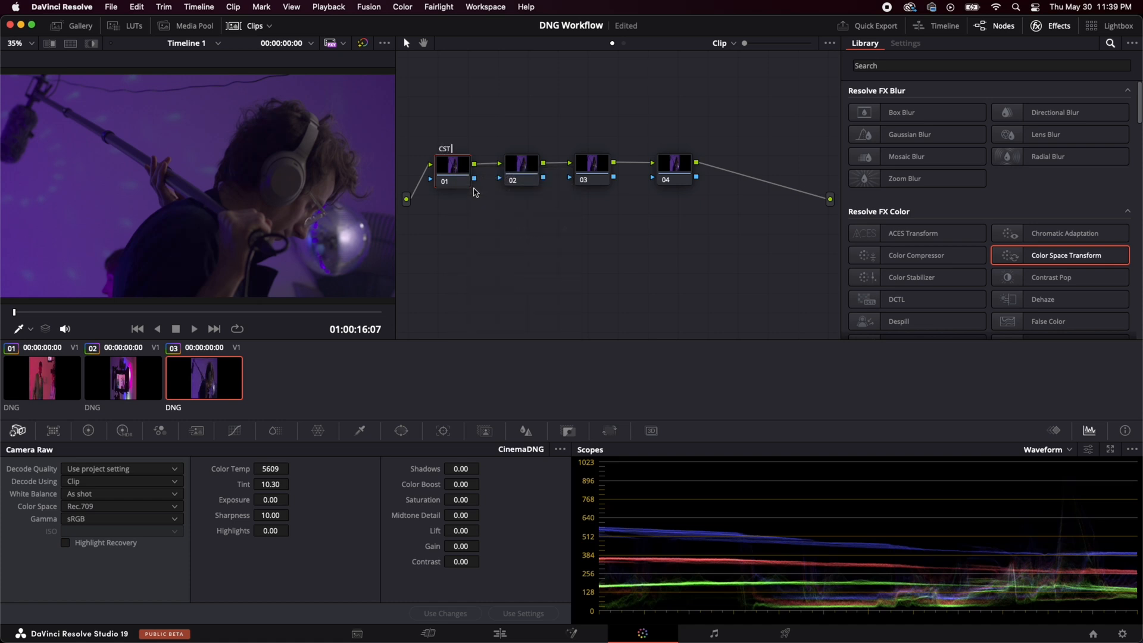
text(IN)
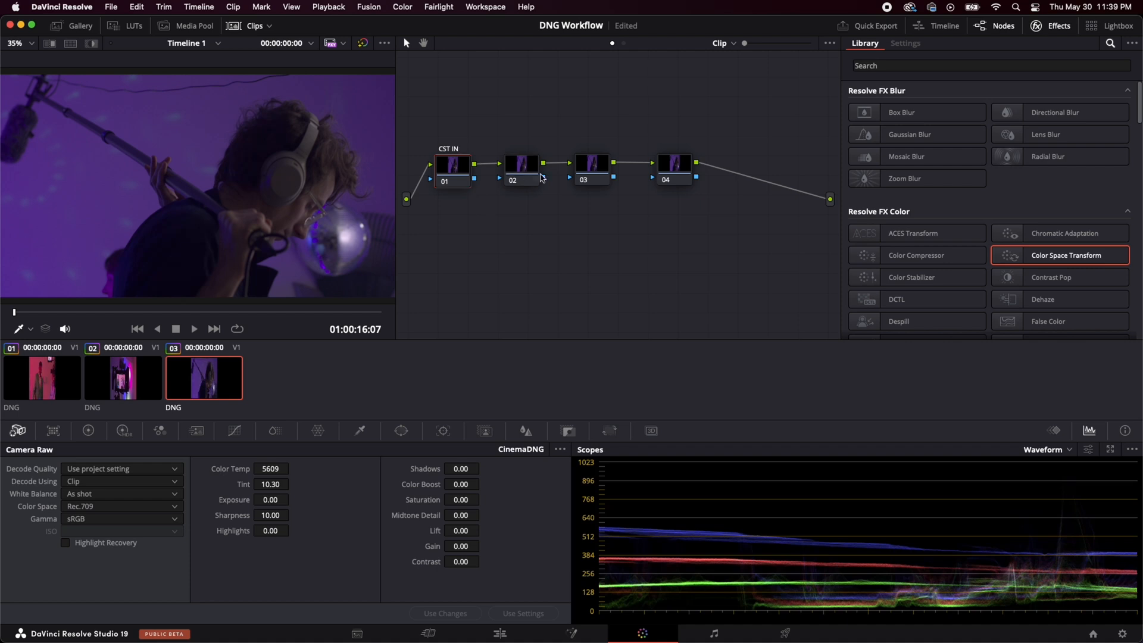
Start labelling the fourth node 'CST OUT'
right_click(673, 162)
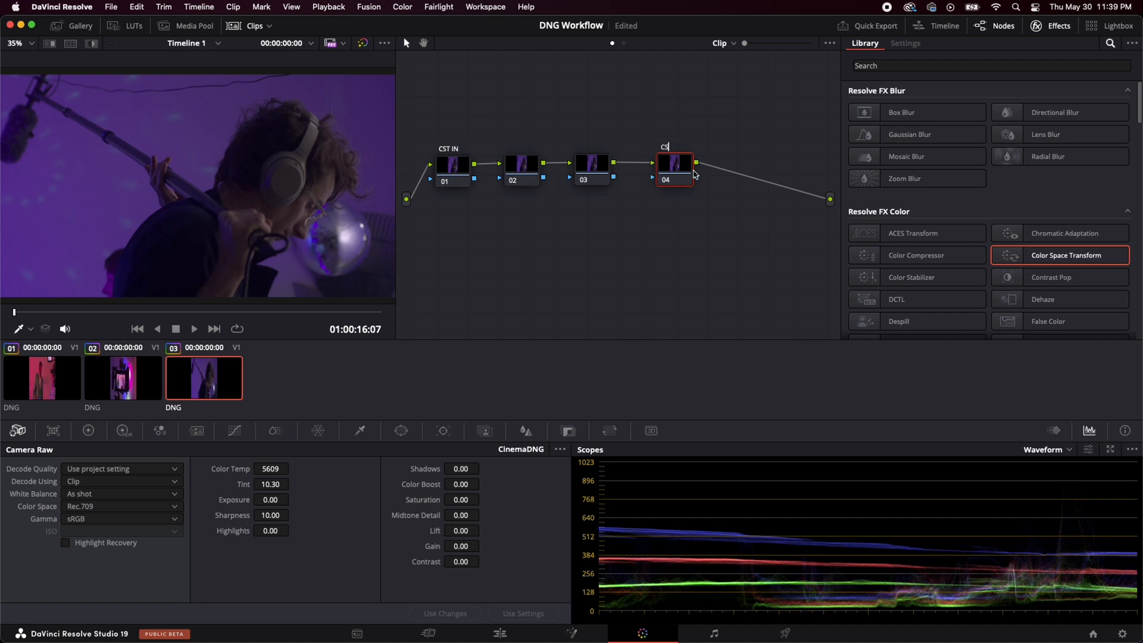
text(CST OUT)
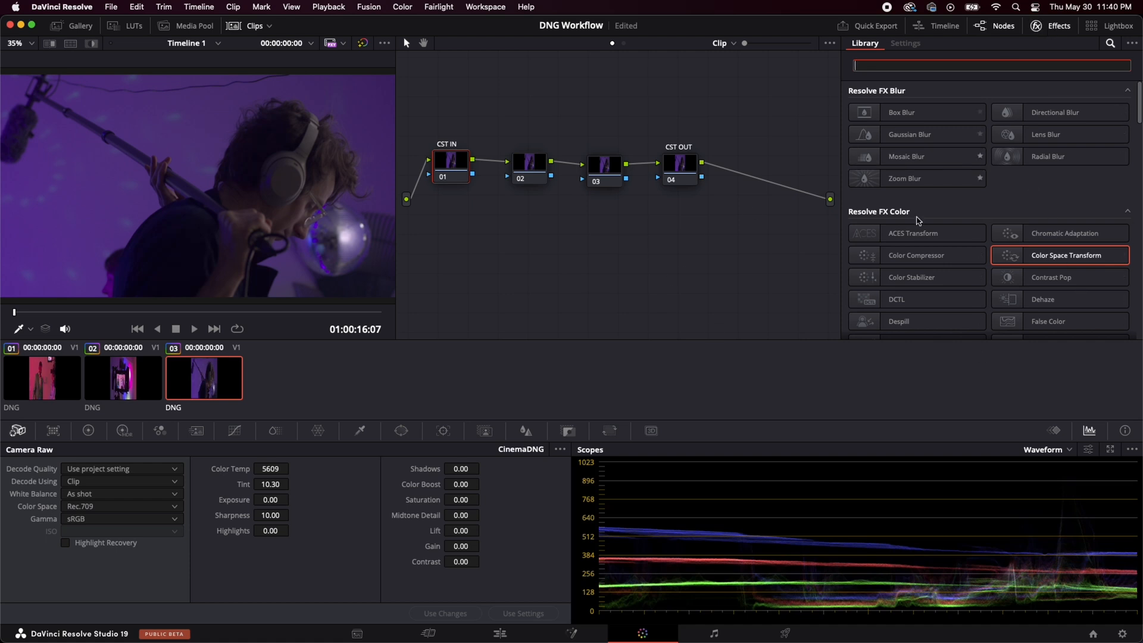
Search Effects for 'color s' and apply Color Space Transform to the CST IN and CST OUT nodes
click(1056, 25)
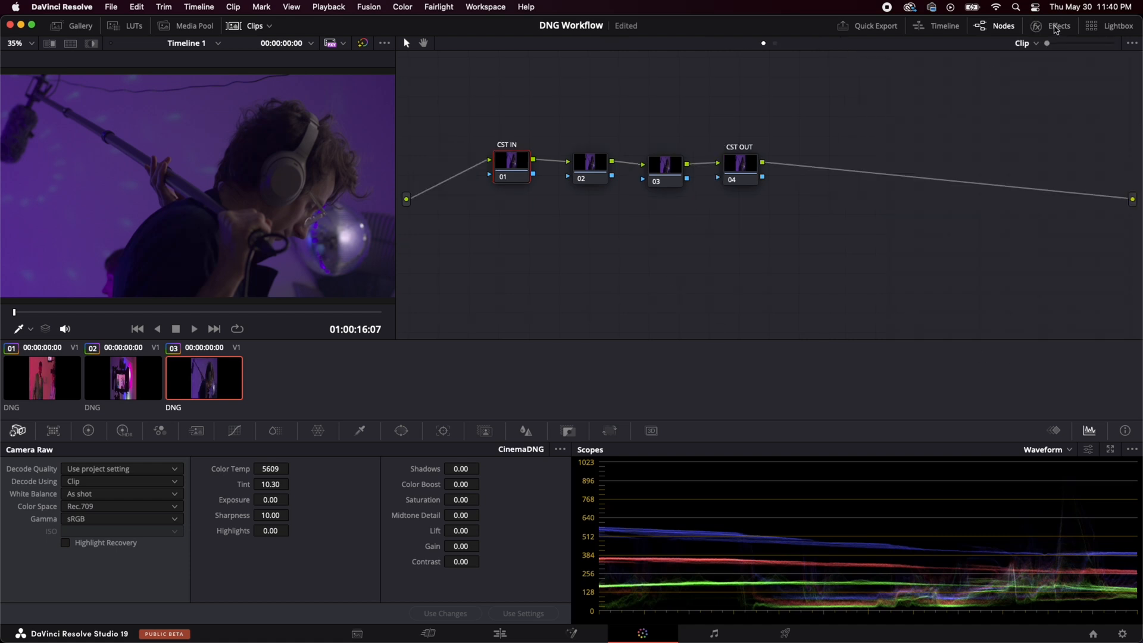
click(1057, 25)
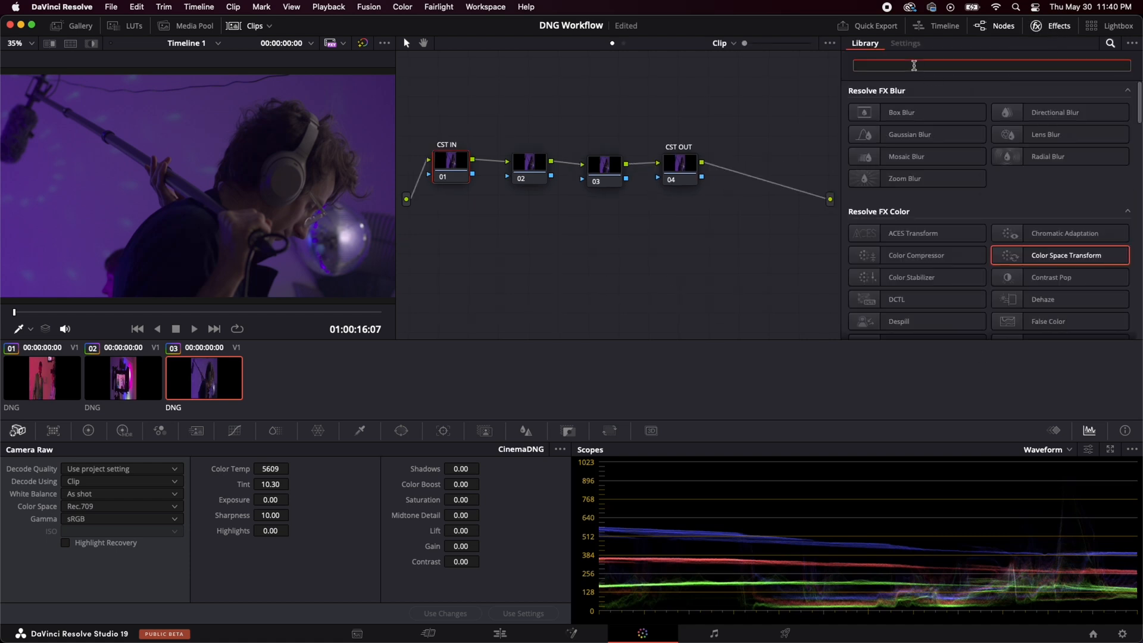
text(color spa)
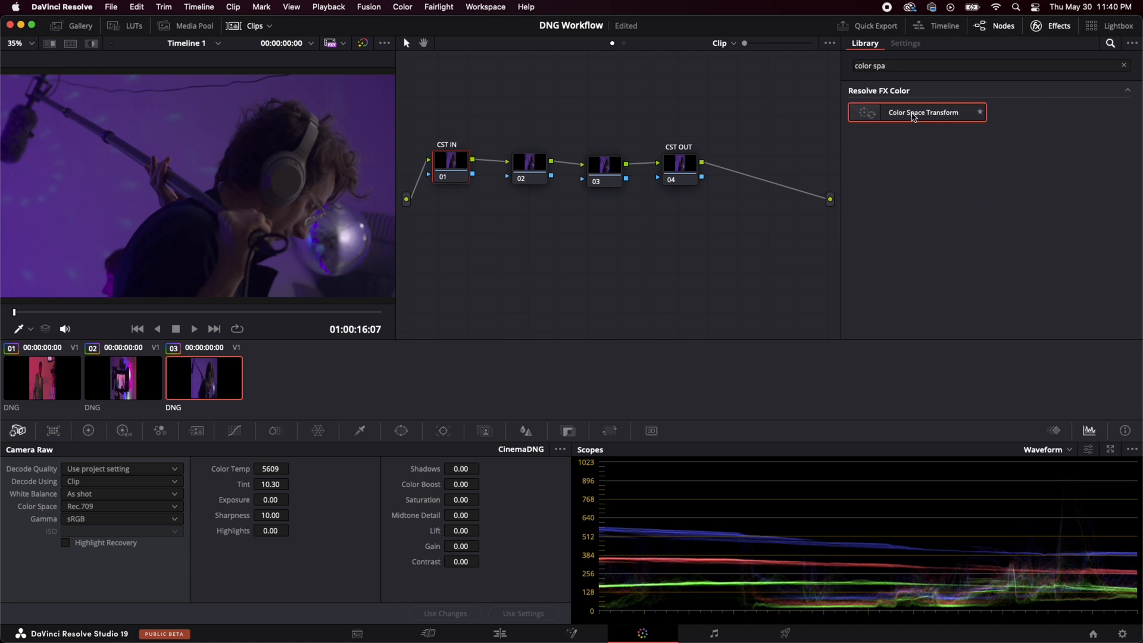
click(905, 43)
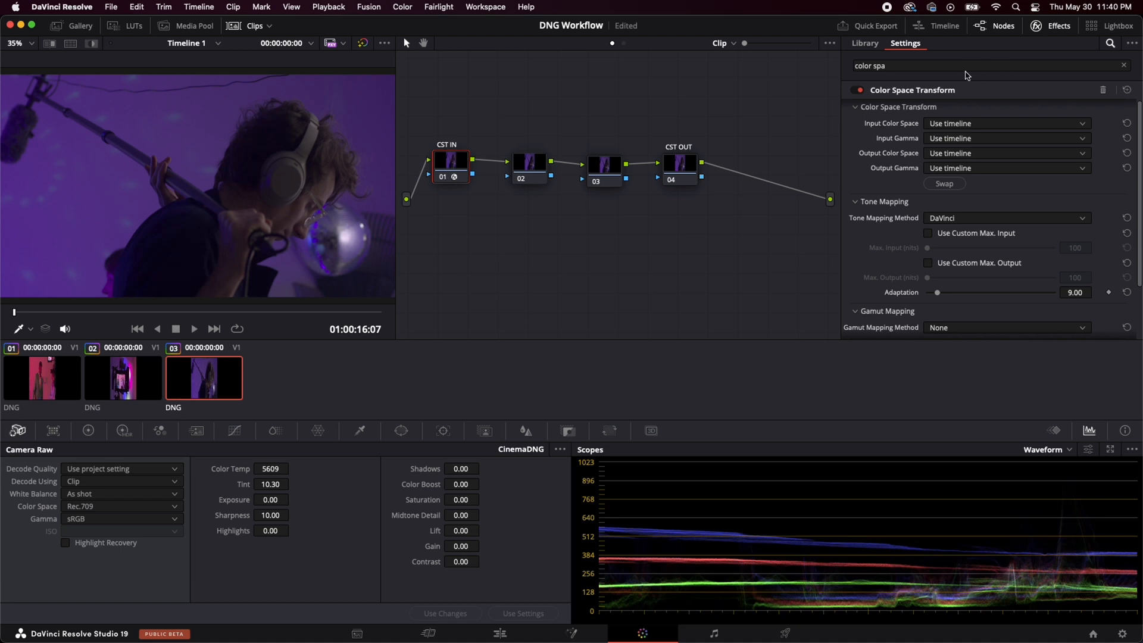
click(947, 66)
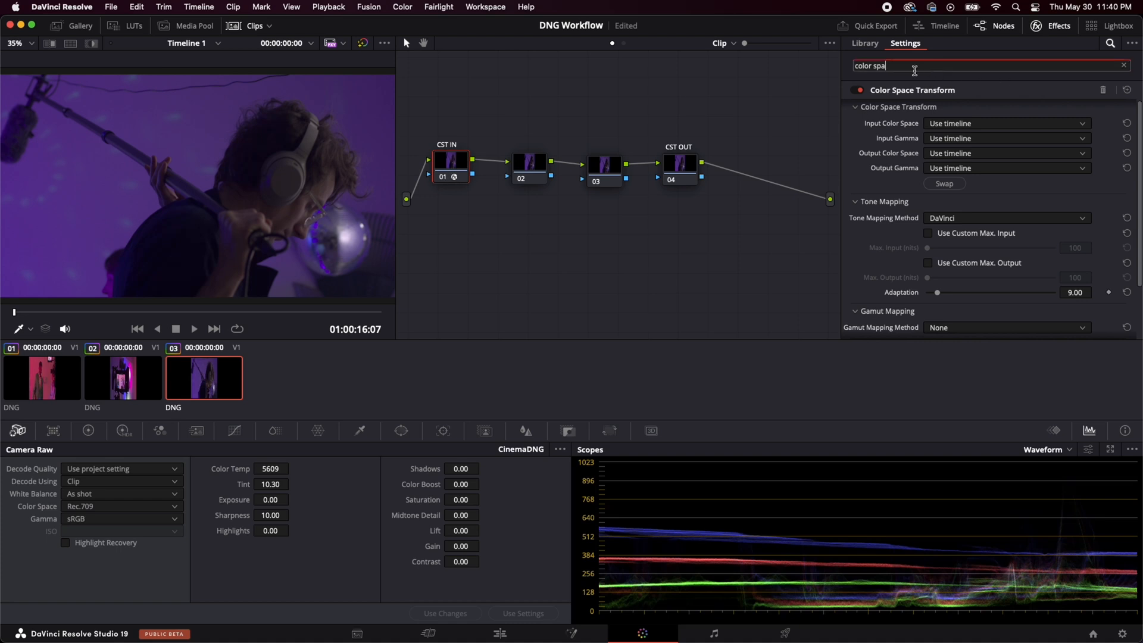
click(865, 43)
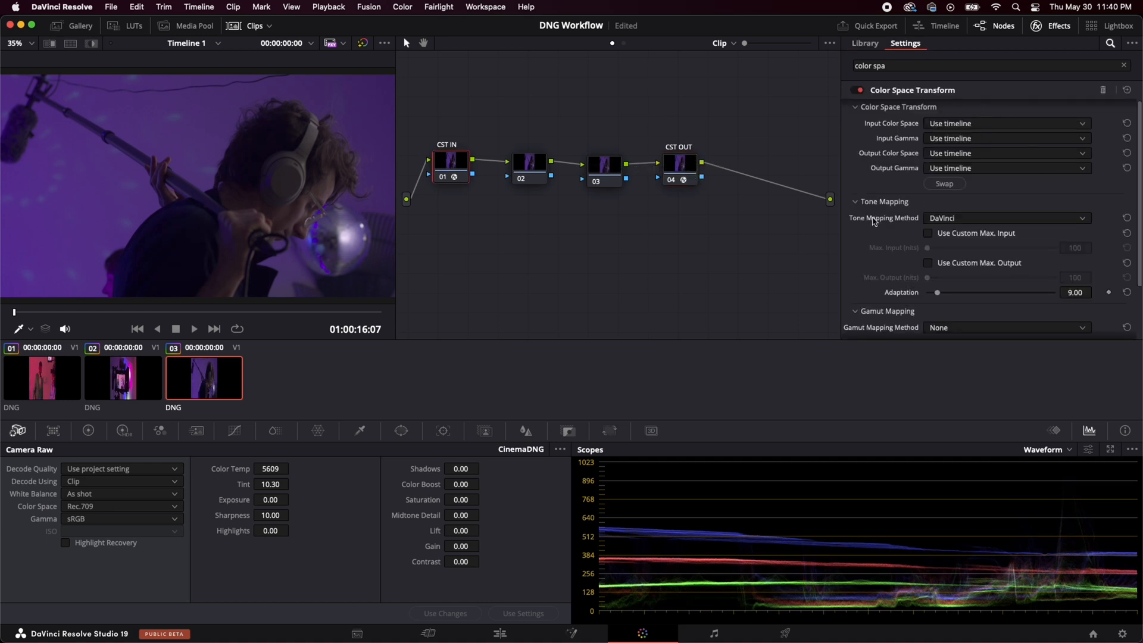
mouse_move(1017, 271)
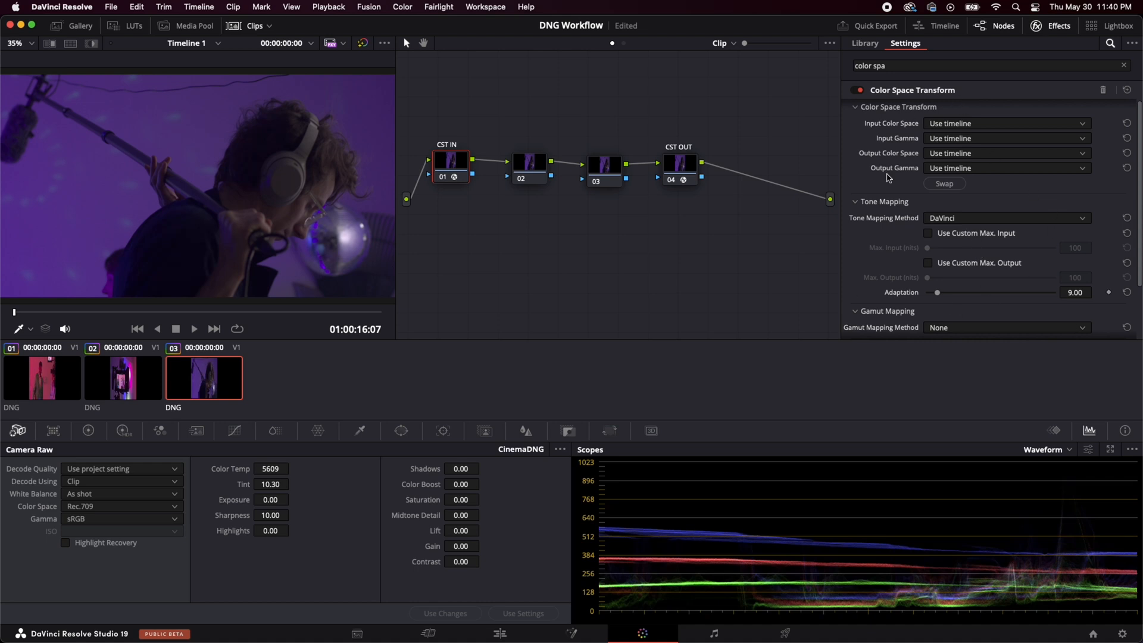
mouse_move(1002, 117)
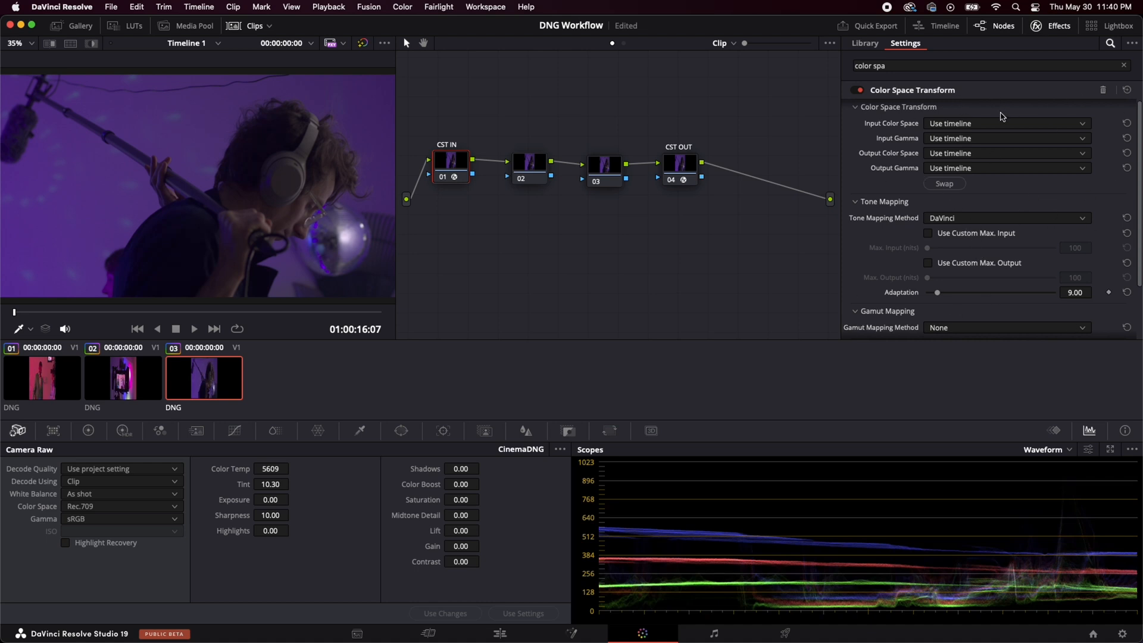
click(1005, 123)
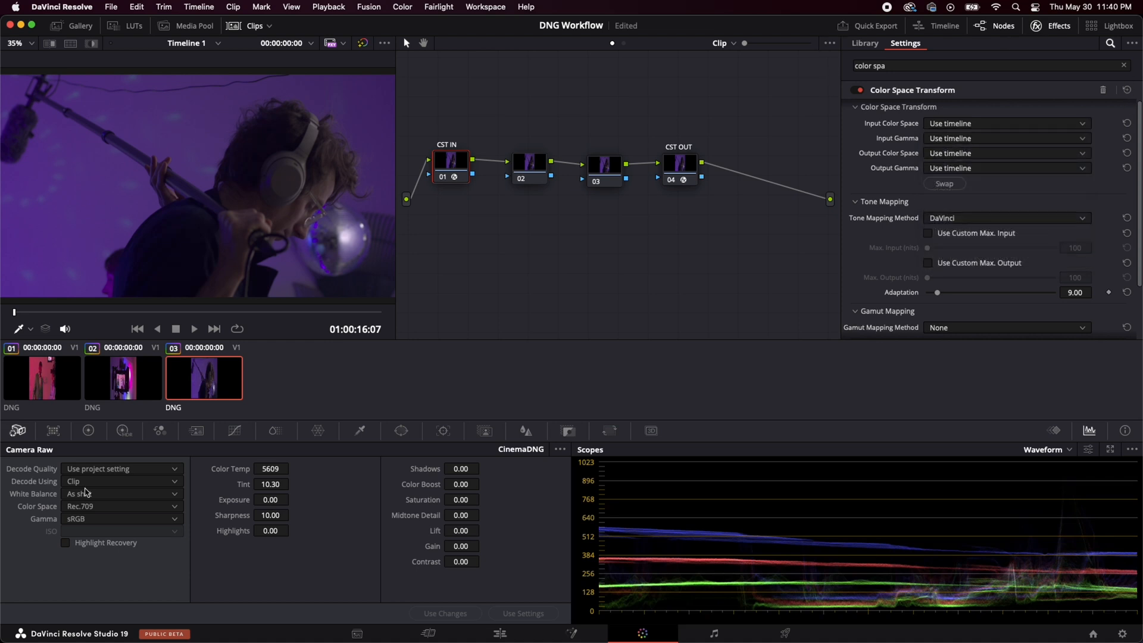
mouse_move(152, 524)
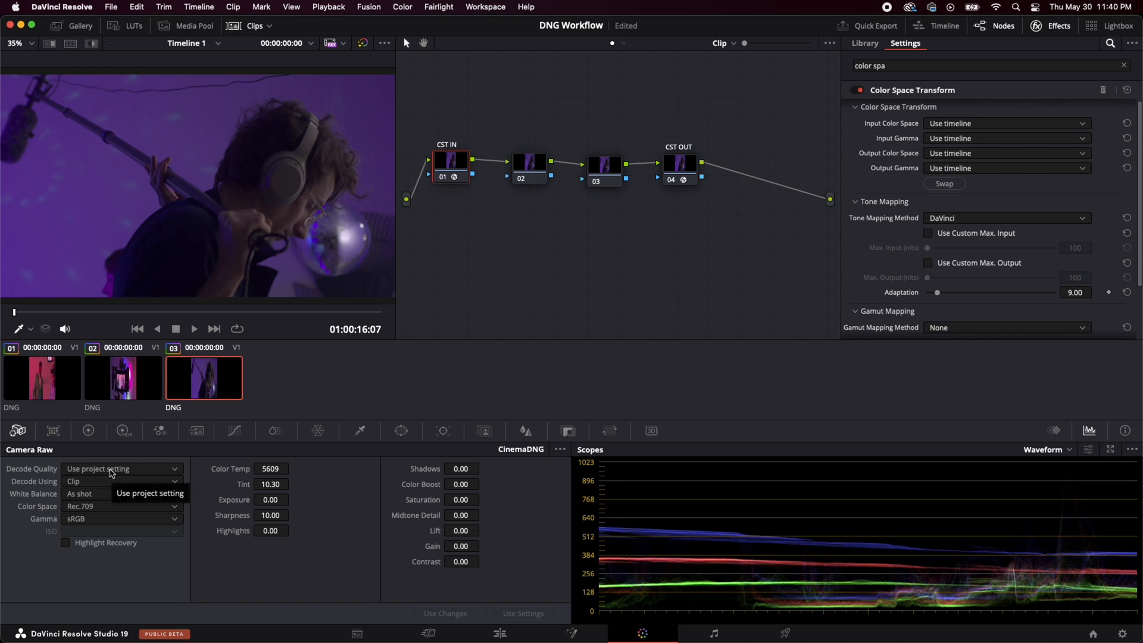
mouse_move(71, 534)
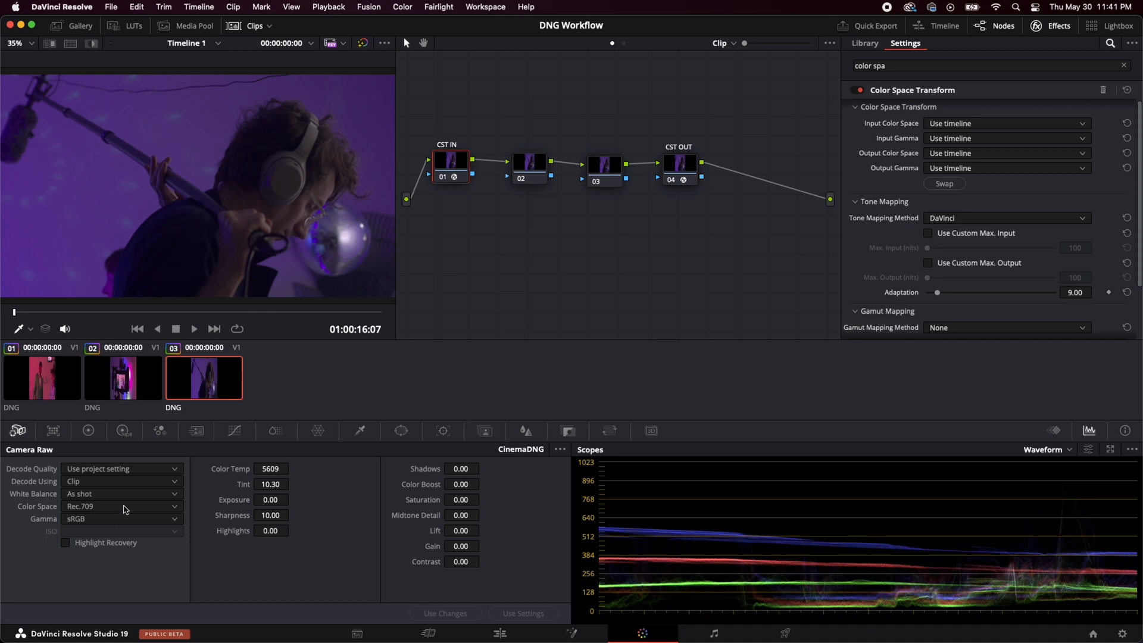
mouse_move(121, 499)
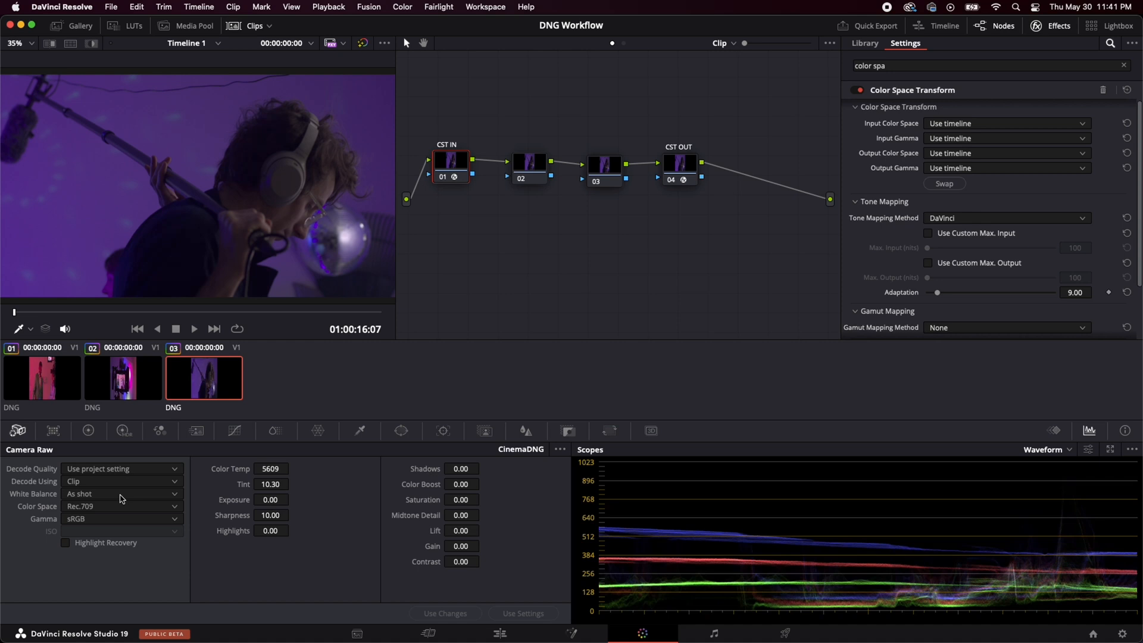
click(120, 506)
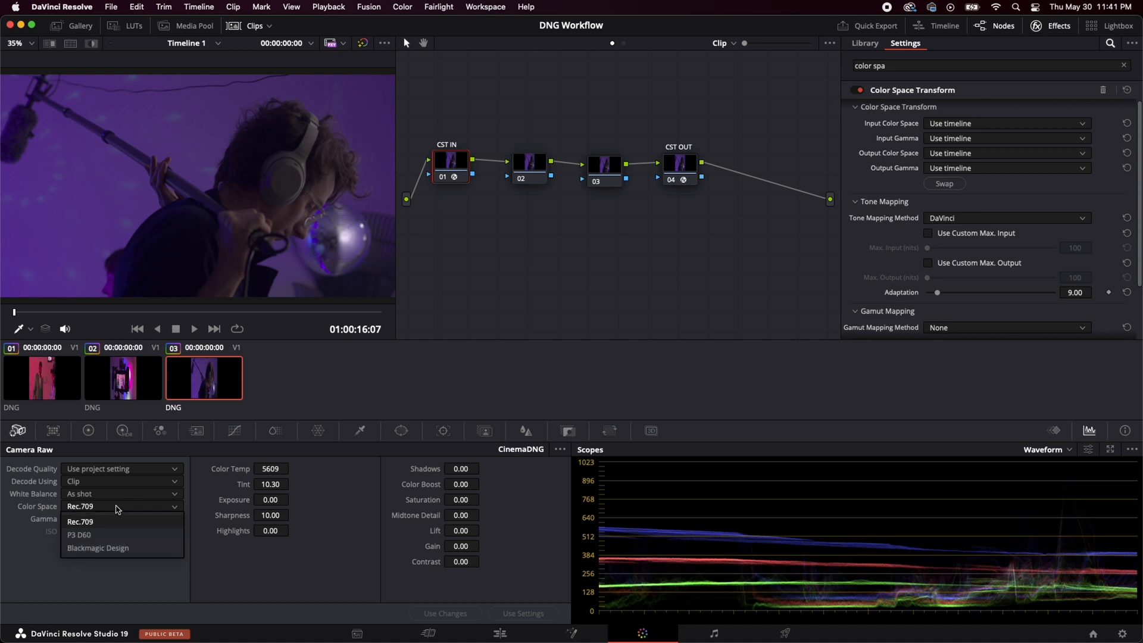
click(120, 518)
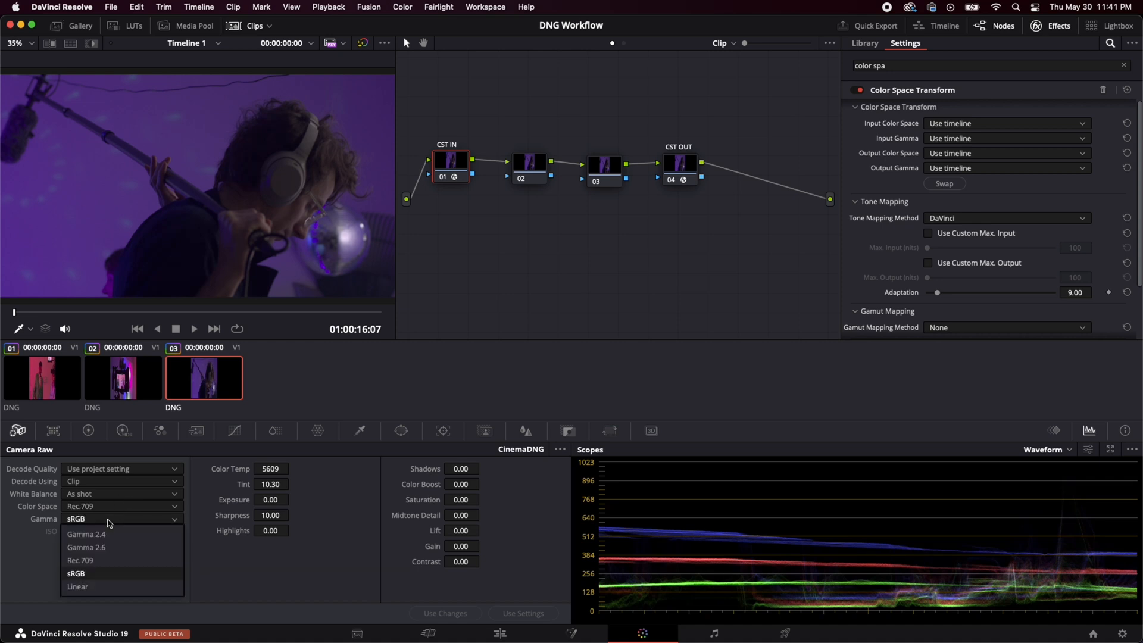
mouse_move(109, 546)
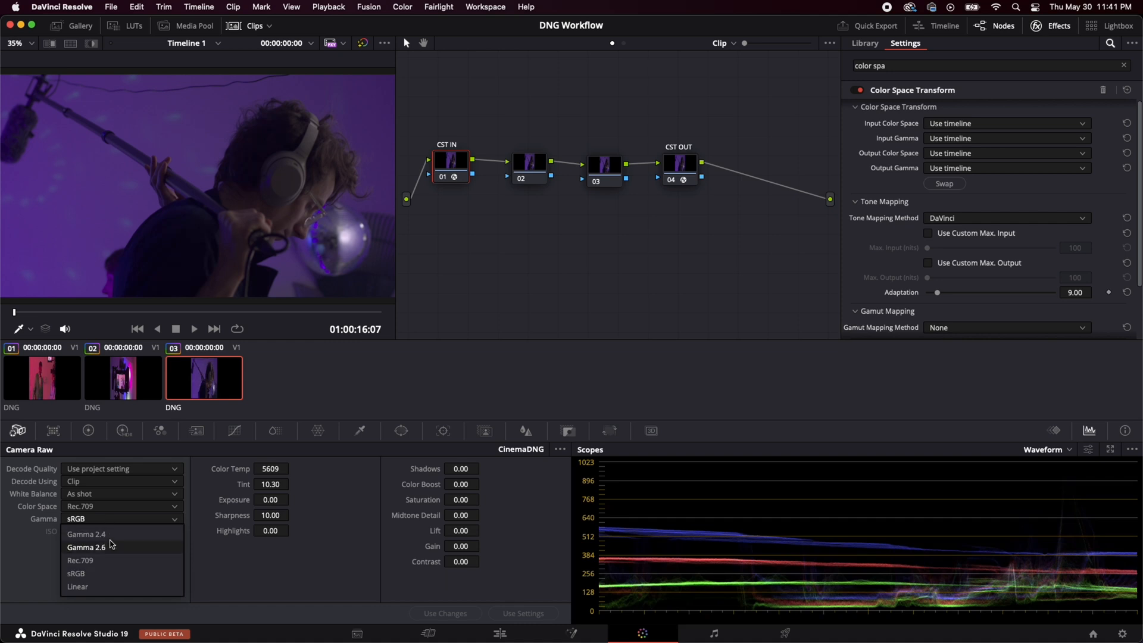
click(86, 534)
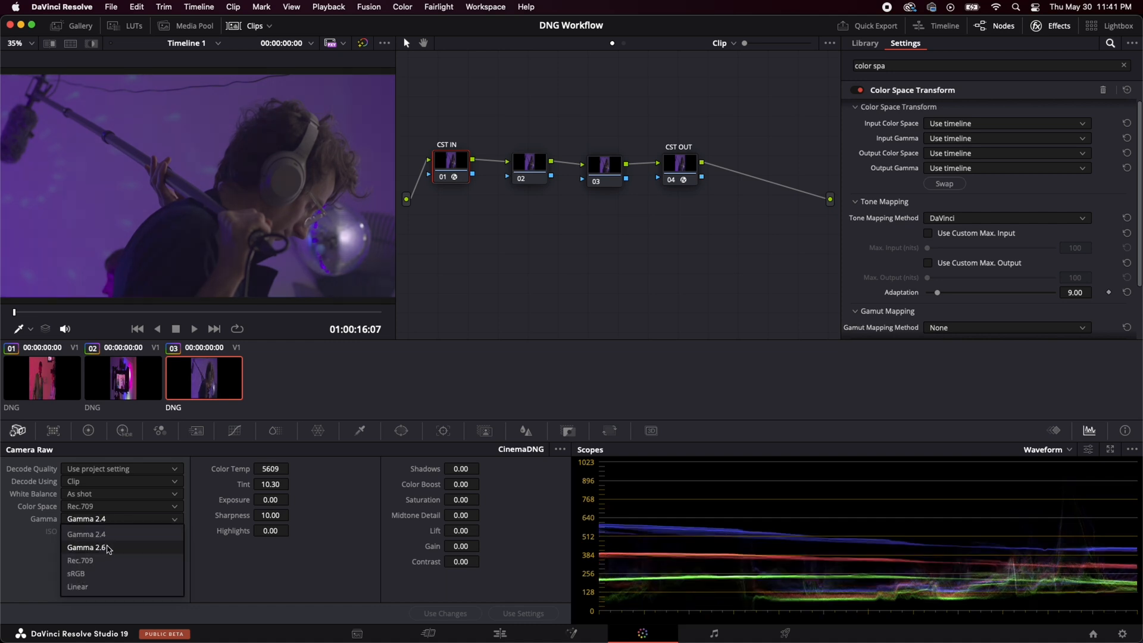
click(80, 559)
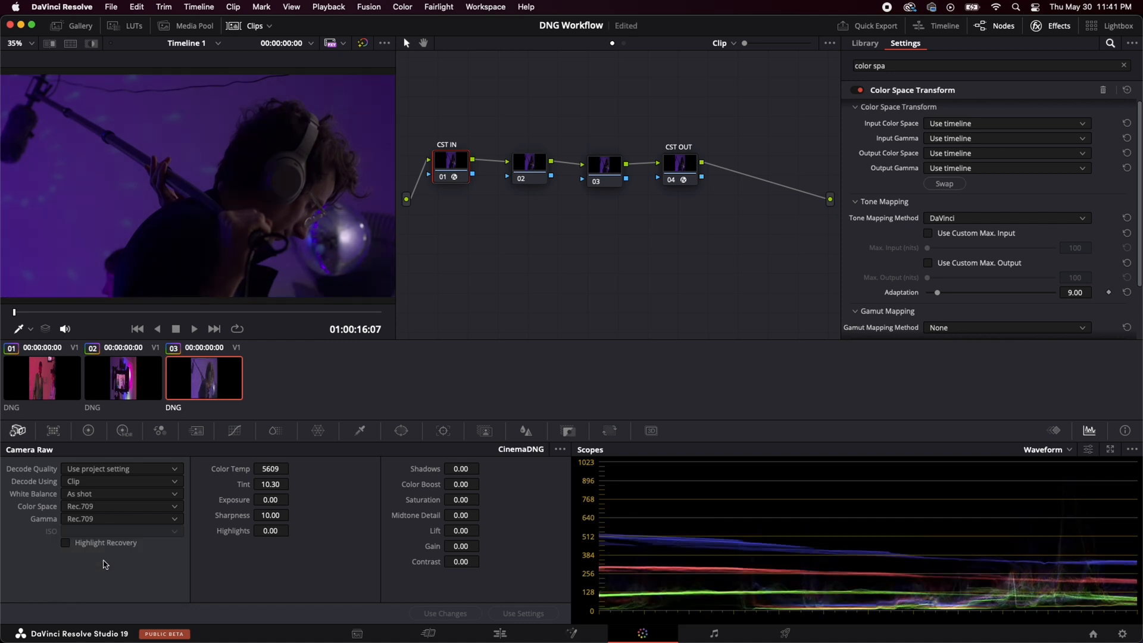
click(120, 518)
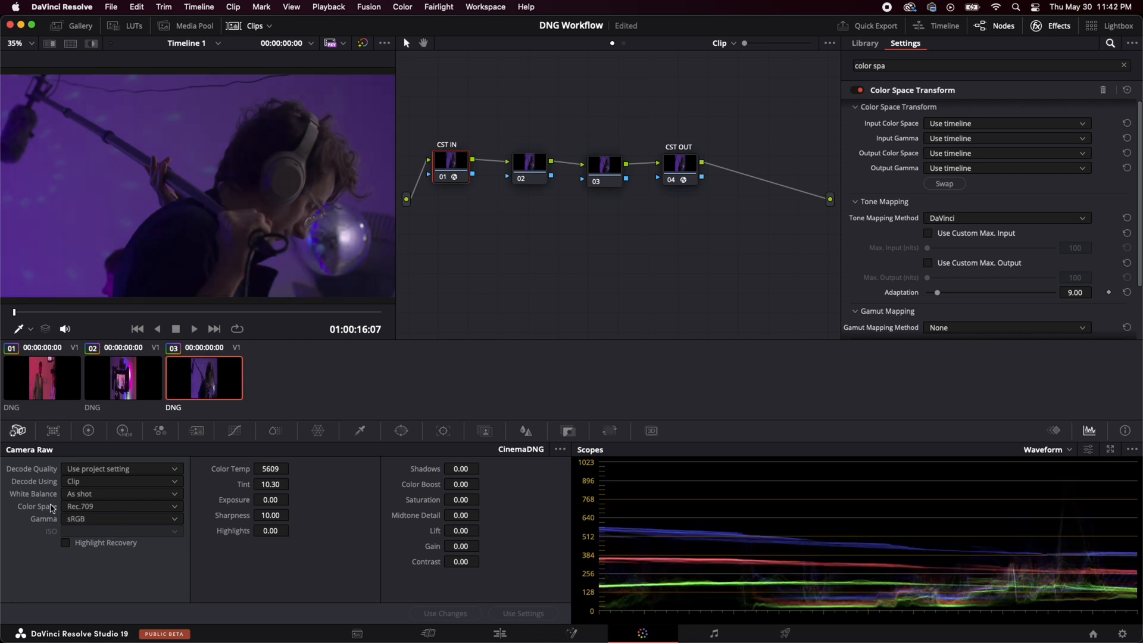
mouse_move(78, 522)
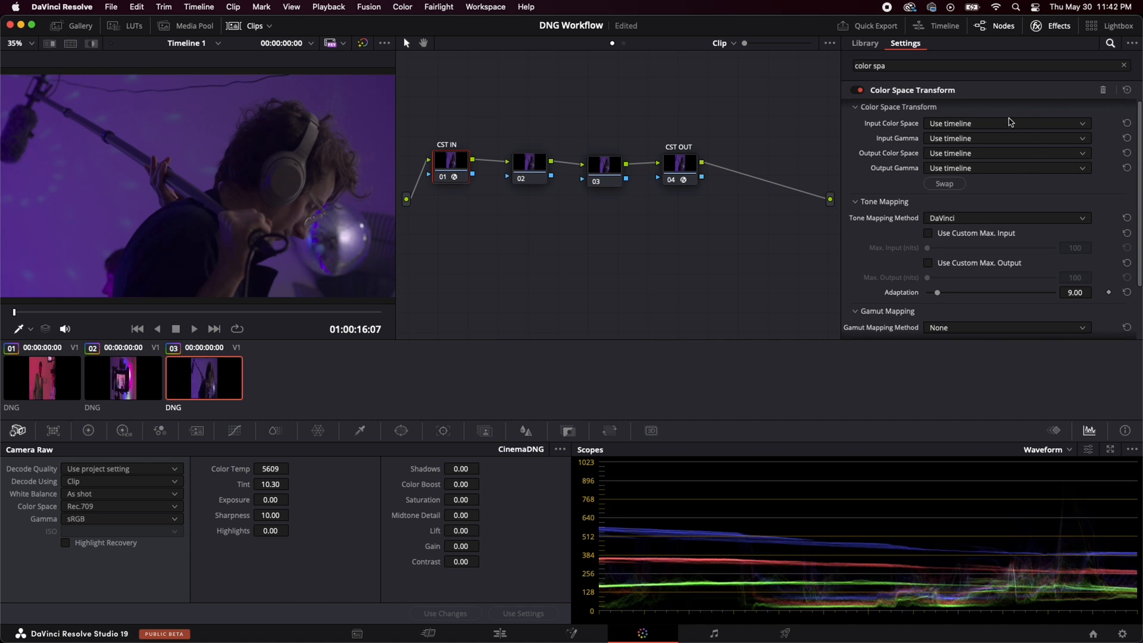
Set the CST IN input color space to Rec.709 and input gamma to sRGB
click(1007, 123)
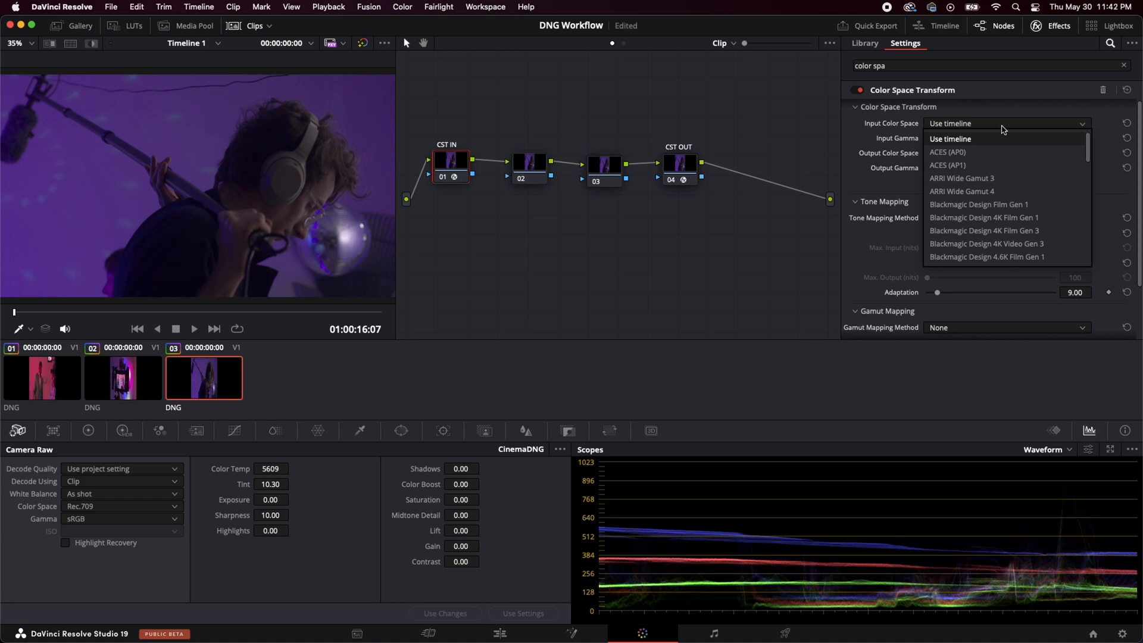
scroll(down, 3)
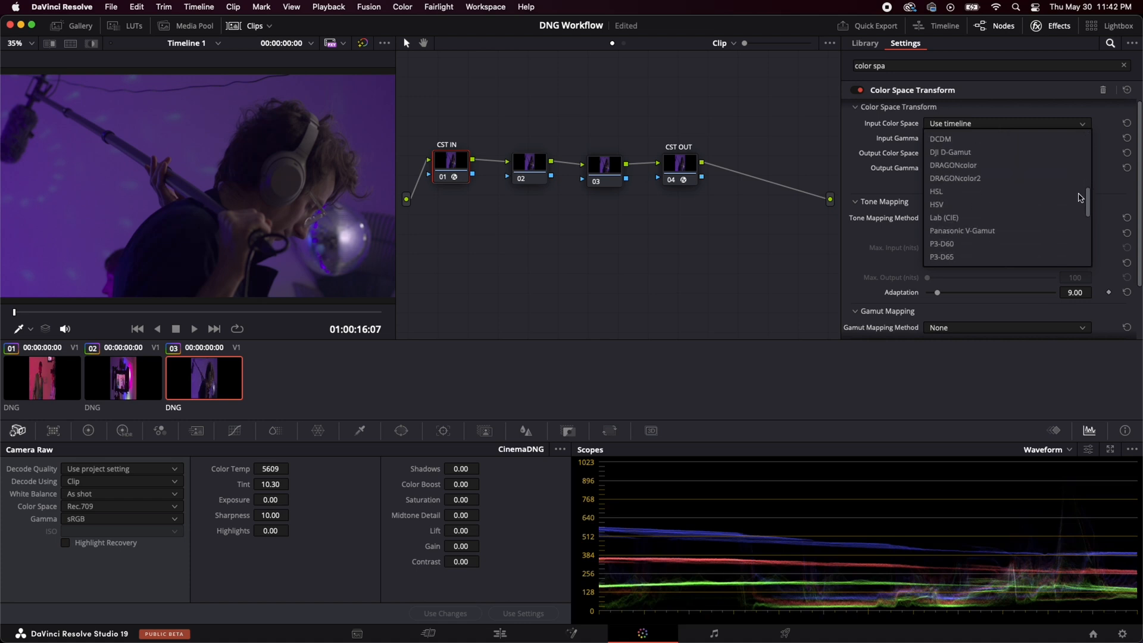
scroll(down, 3)
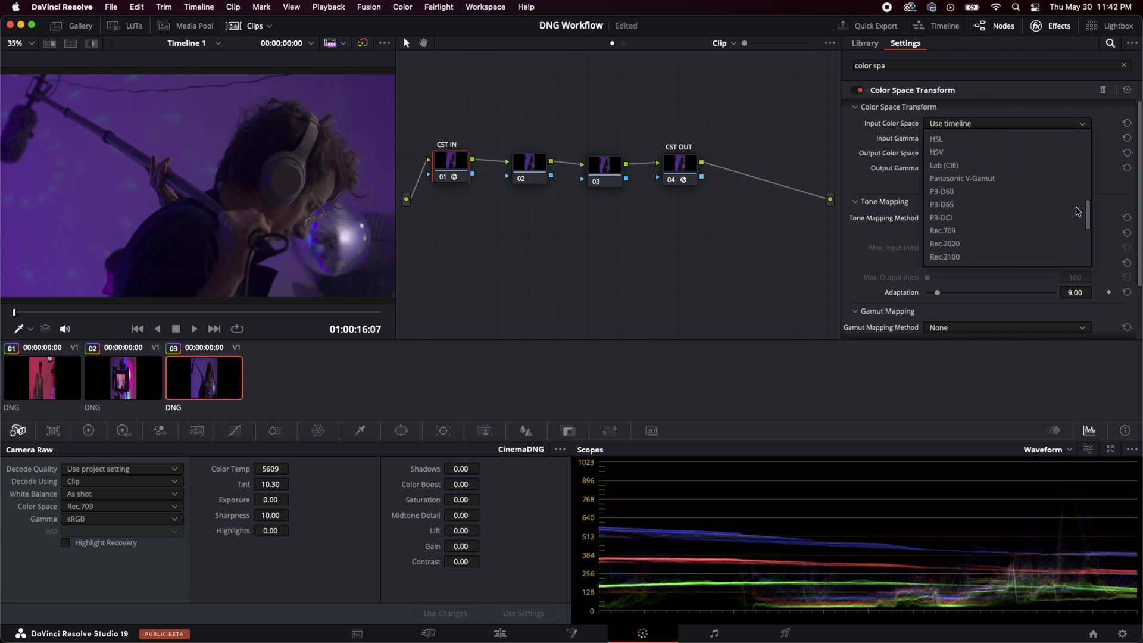
click(943, 230)
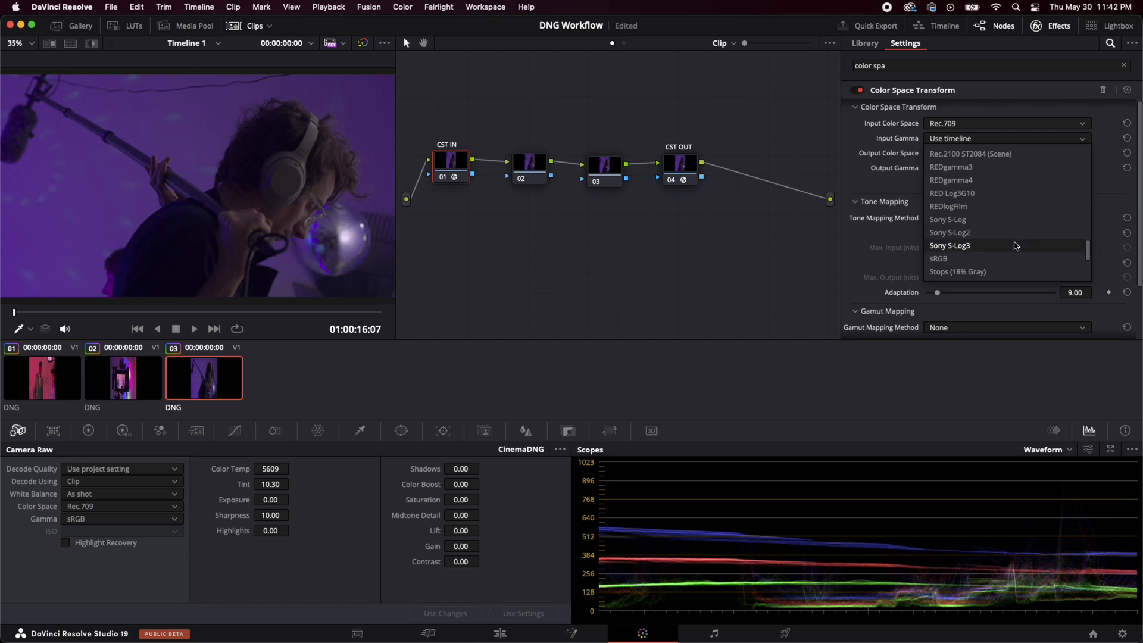
click(939, 258)
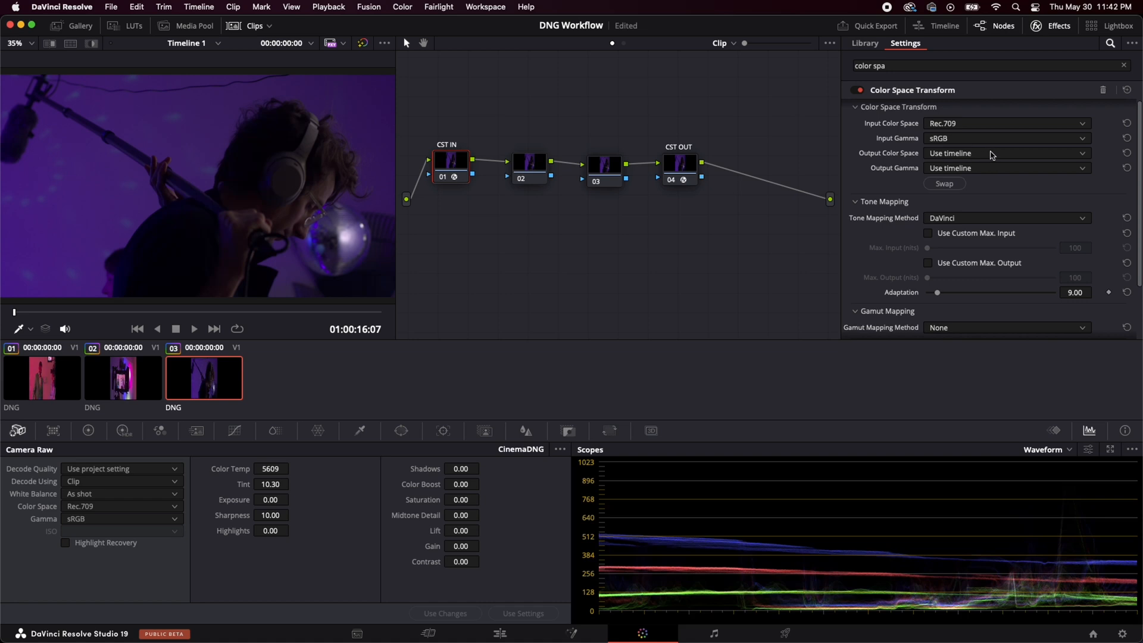
Set the CST IN output to DaVinci Wide Gamut with DaVinci Intermediate gamma
click(1005, 154)
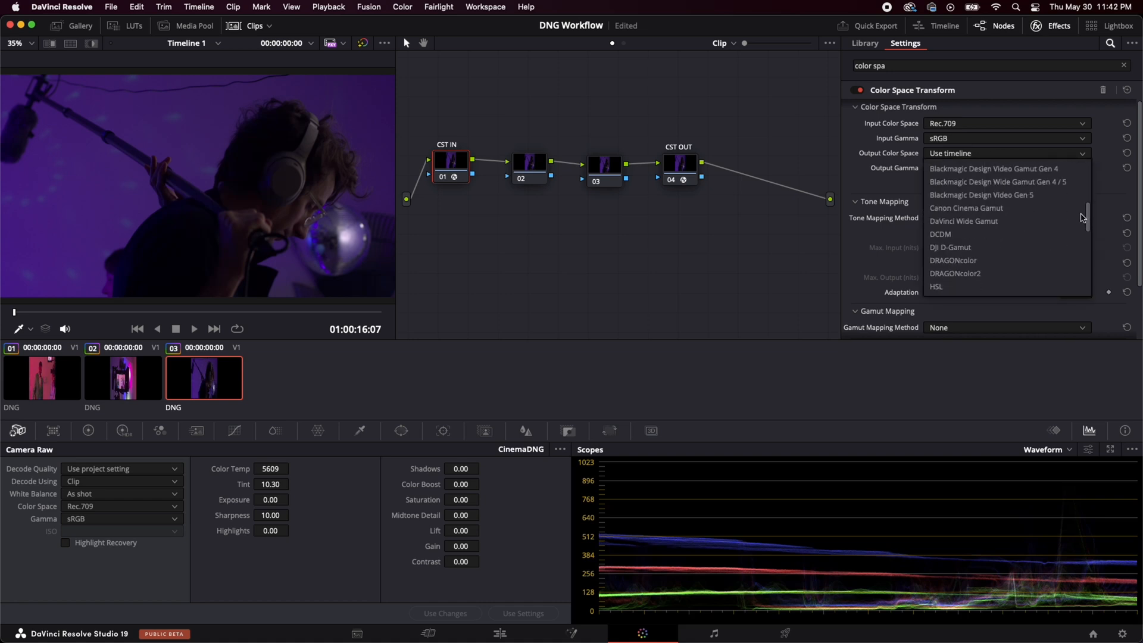
click(964, 221)
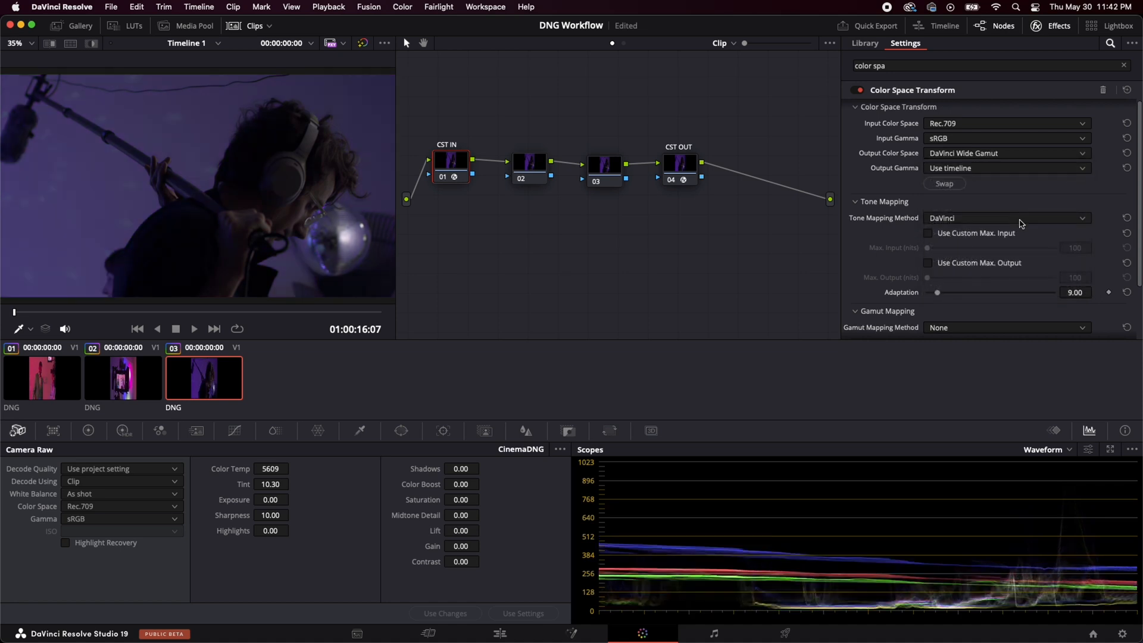
click(1006, 168)
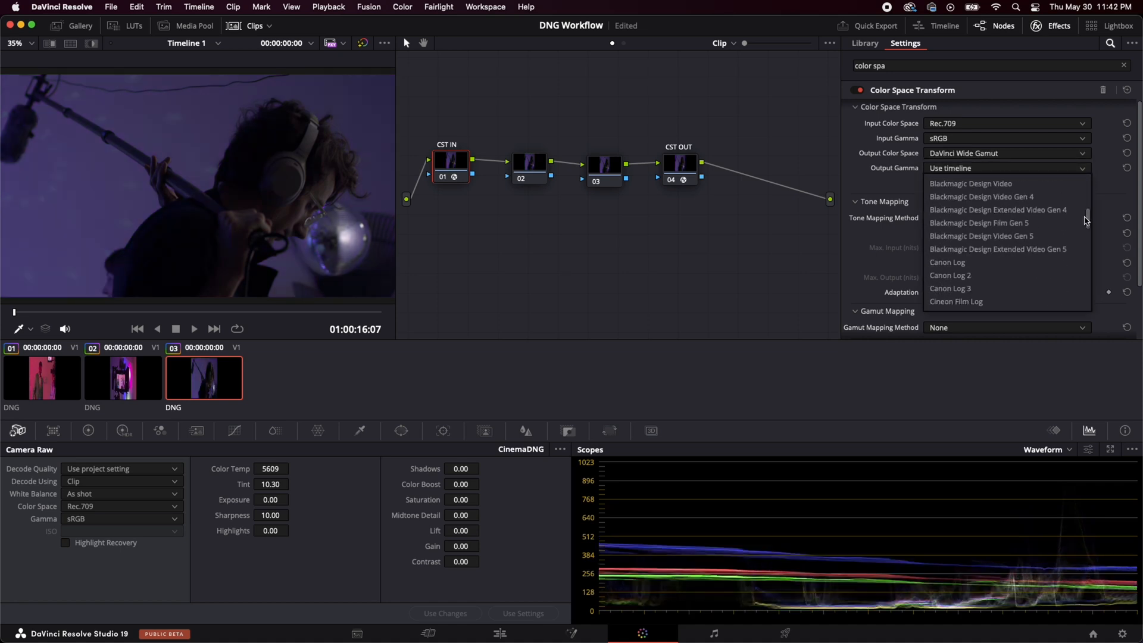
scroll(down, 3)
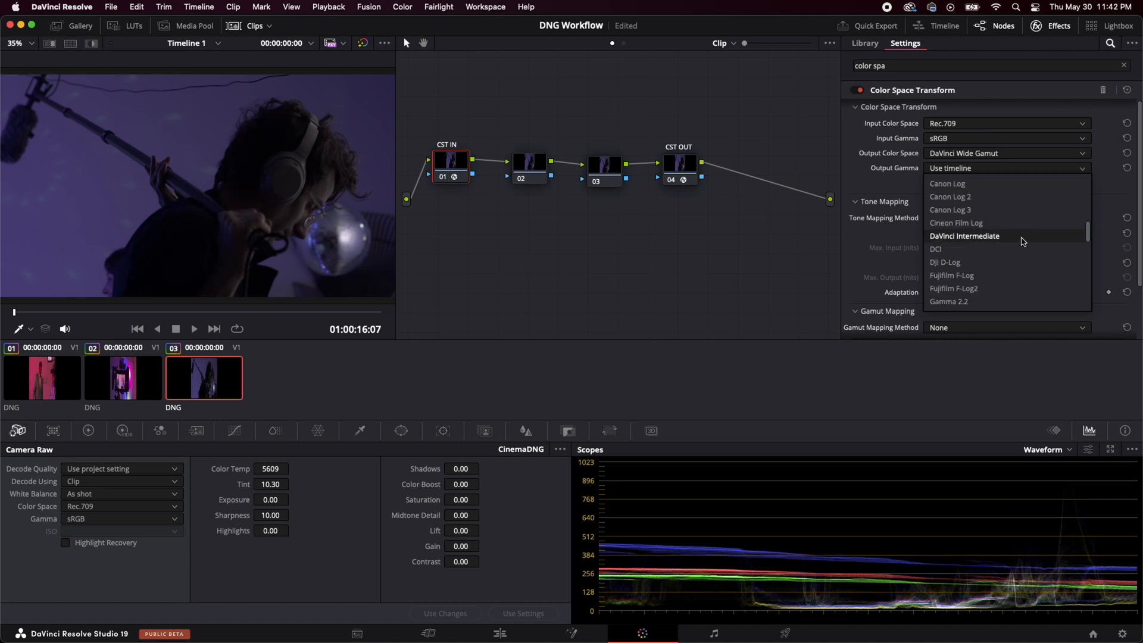
click(963, 236)
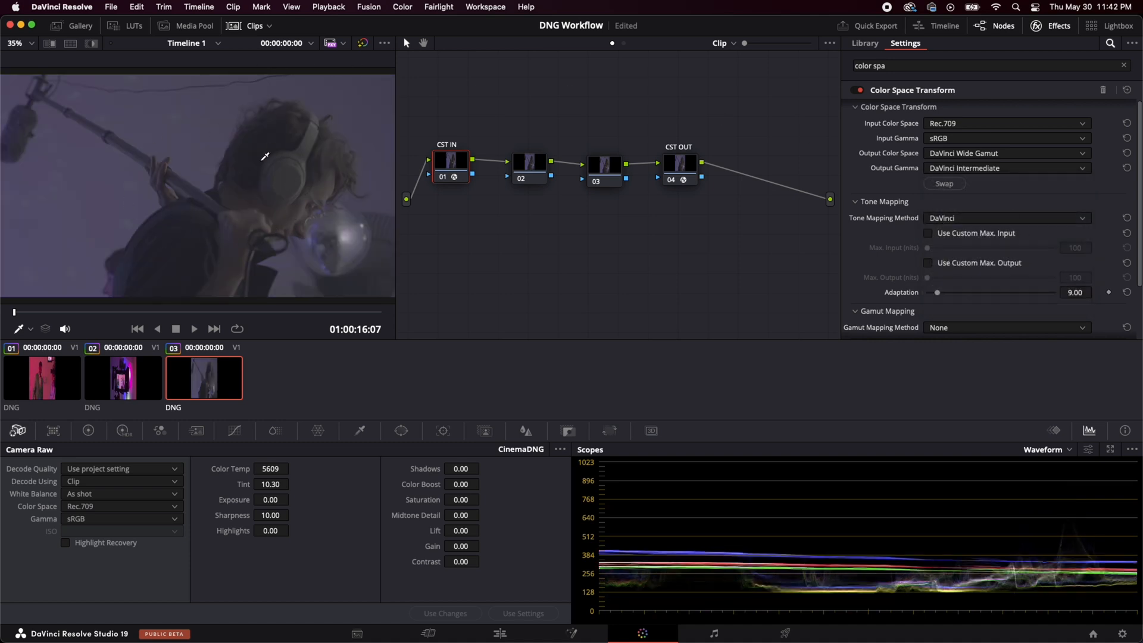
mouse_move(612, 404)
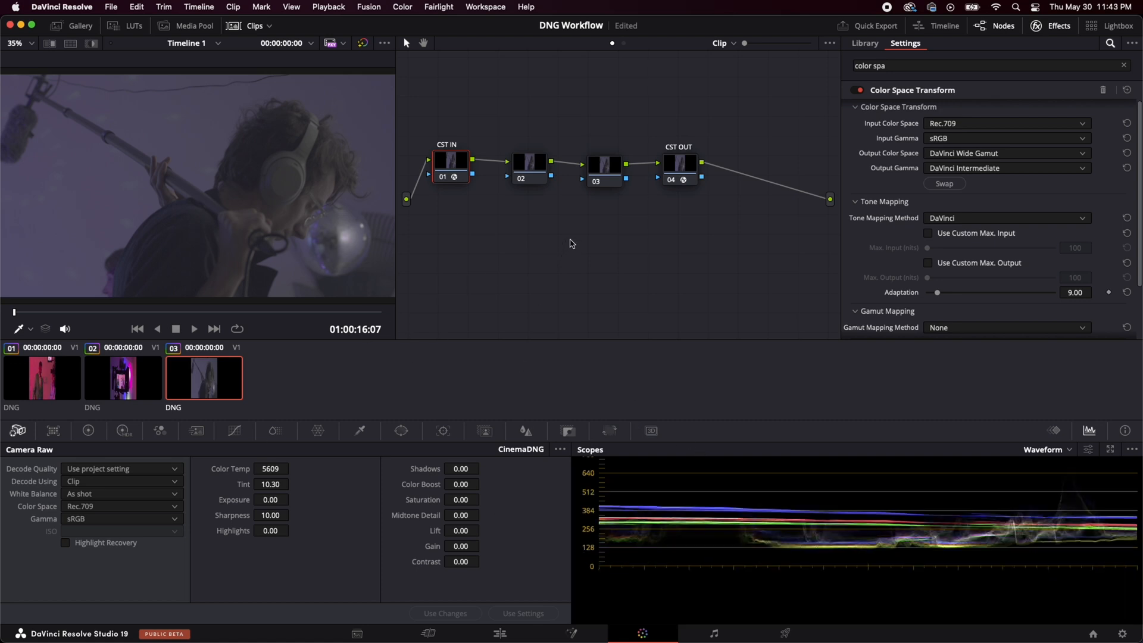
mouse_move(449, 210)
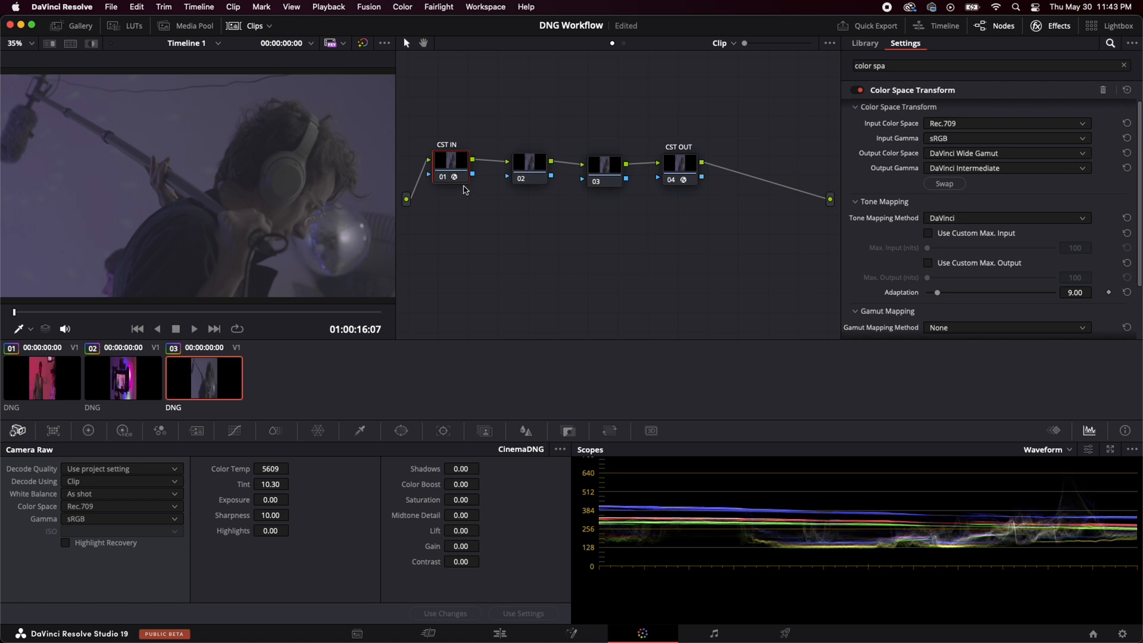
Set the CST OUT node's Input Color Space to DaVinci Wide Gamut
click(677, 163)
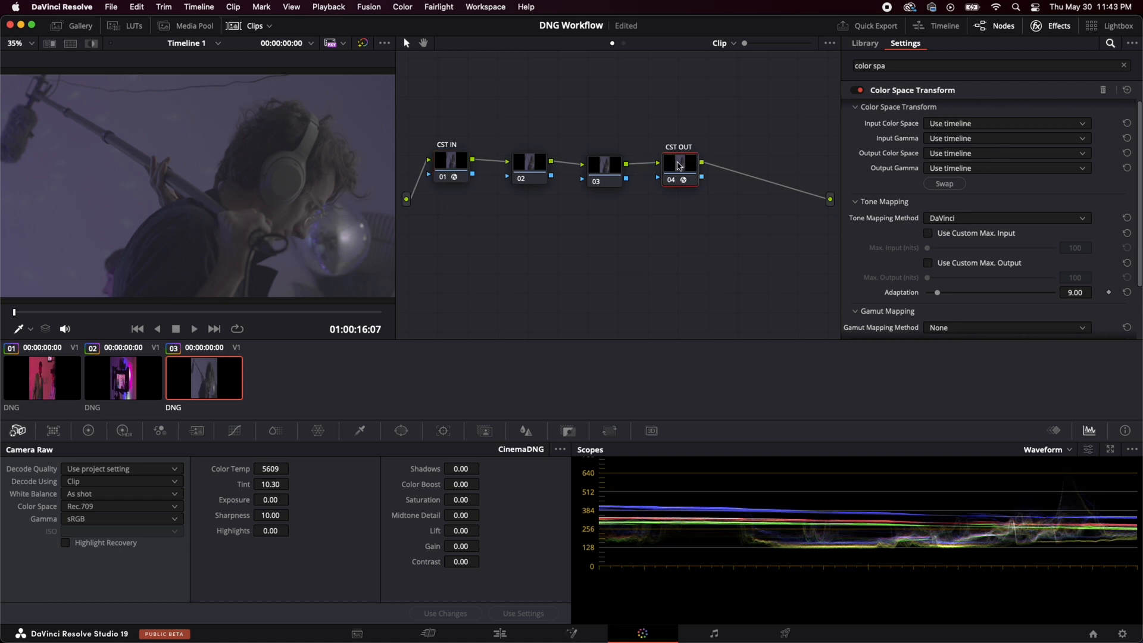
click(1006, 123)
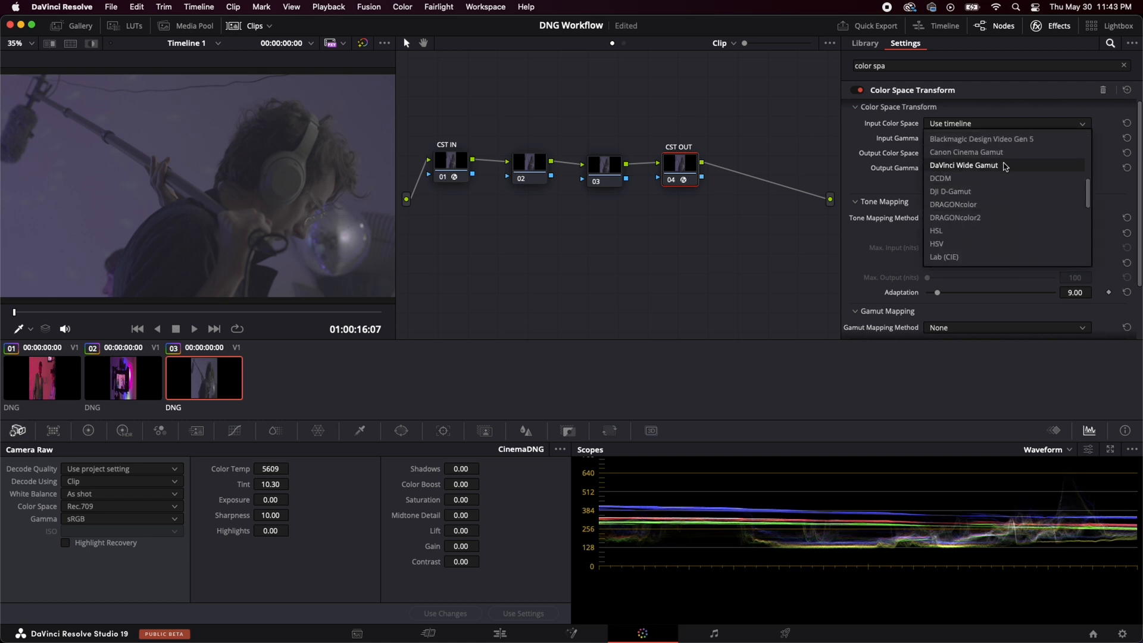
click(963, 164)
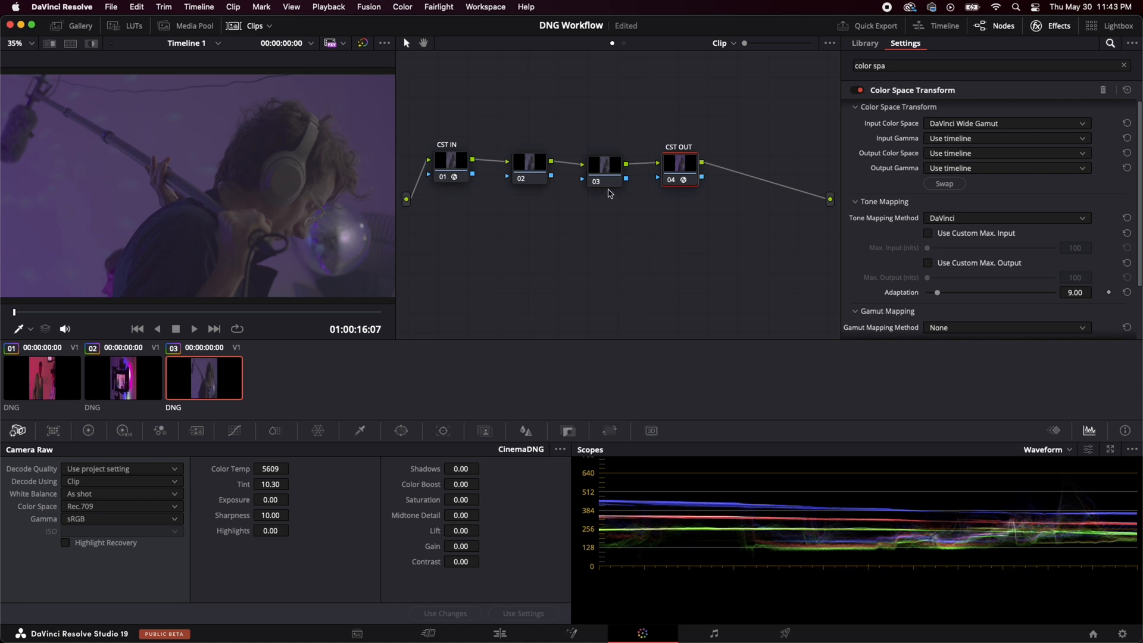
mouse_move(605, 147)
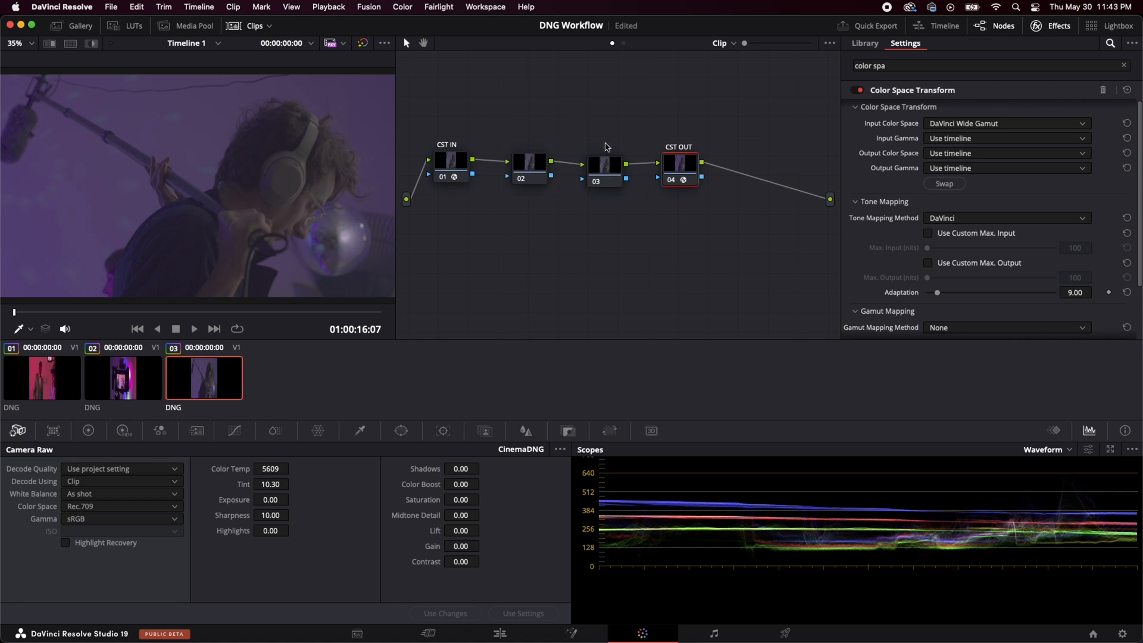
mouse_move(593, 169)
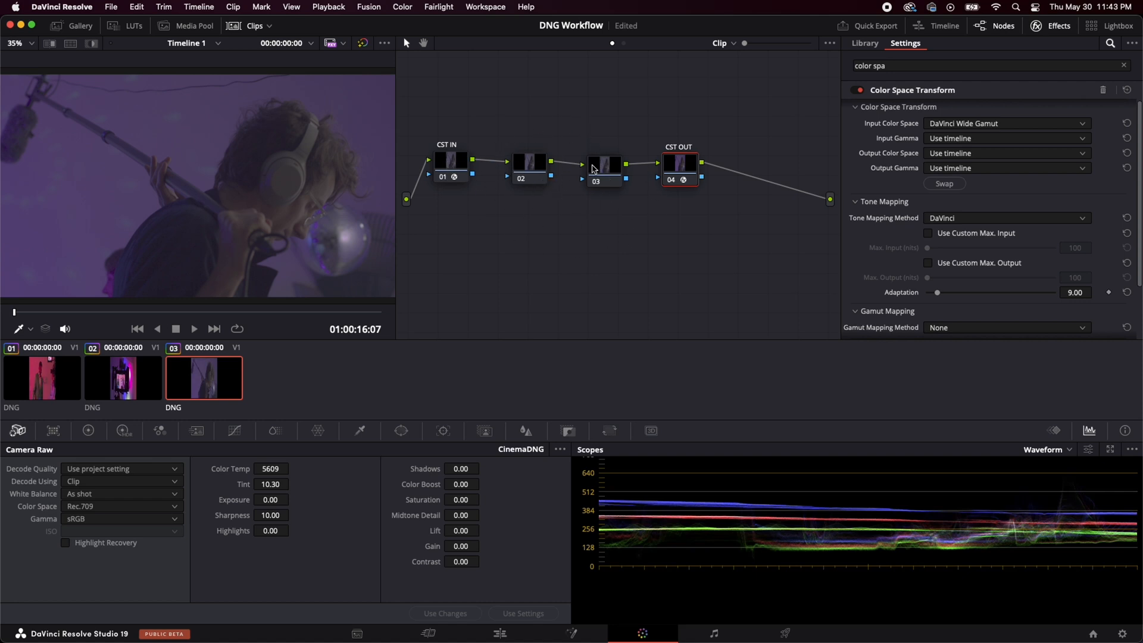